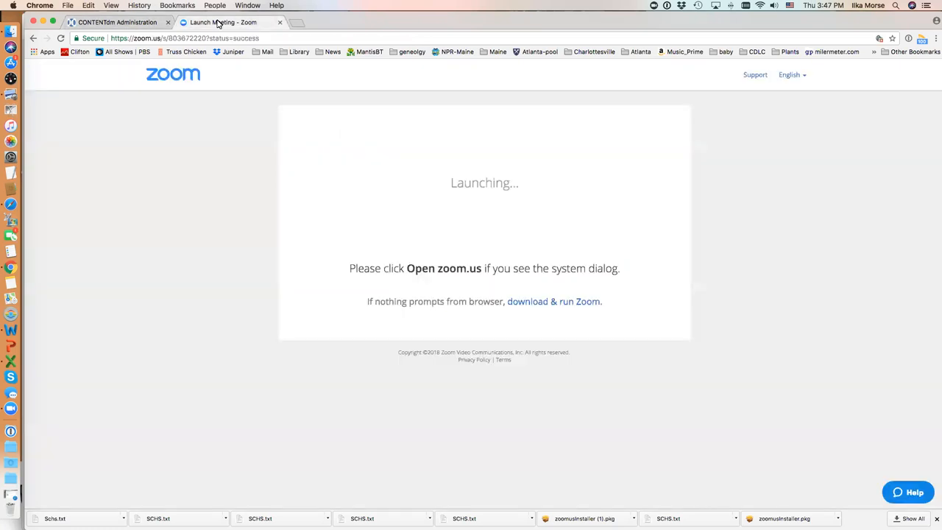
{"action": "mouse_move", "coordinate": [189, 209]}
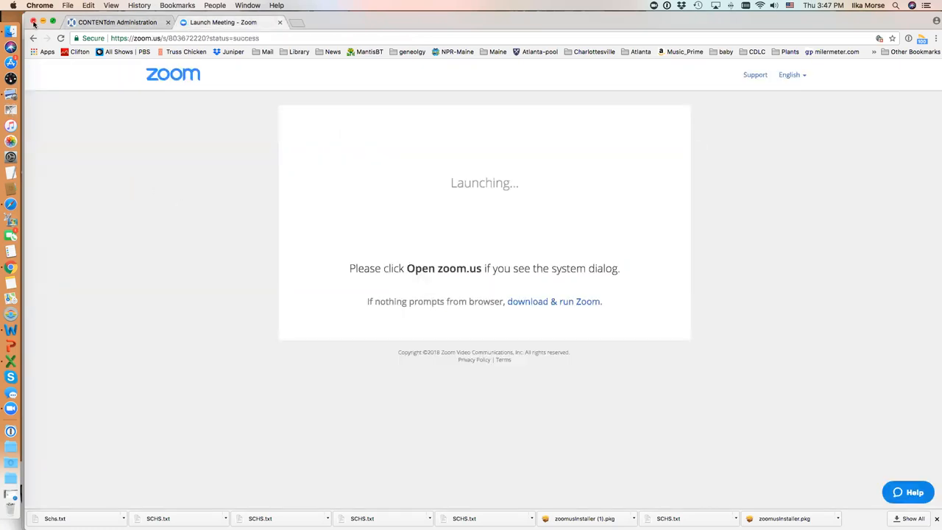
Launch the Zoom meeting and return to the CONTENTdm Administration Approve items page.
{"action": "left_click", "coordinate": [118, 22]}
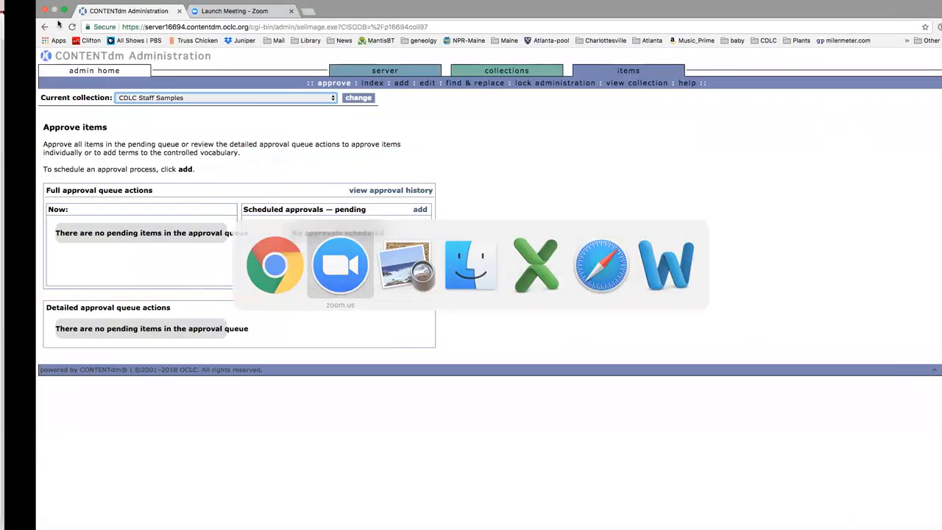
{"action": "left_click", "coordinate": [340, 265]}
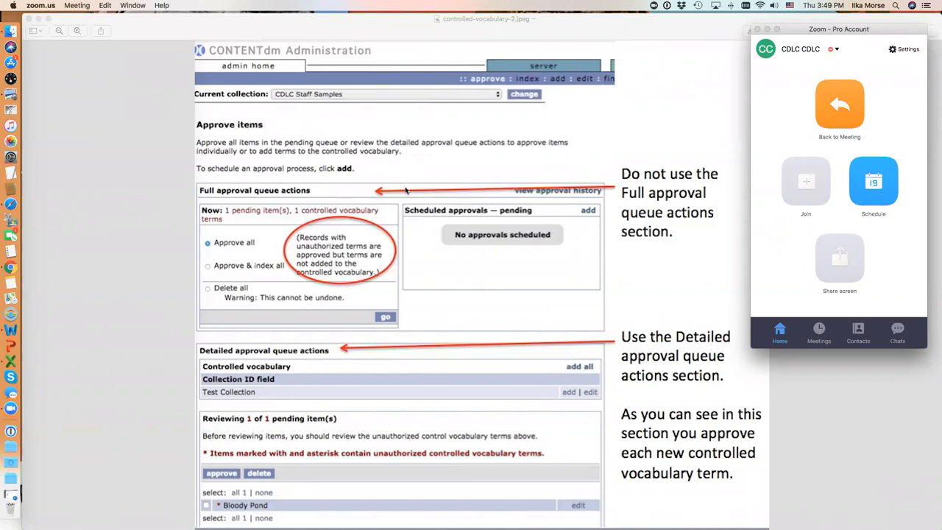
{"action": "mouse_move", "coordinate": [212, 207]}
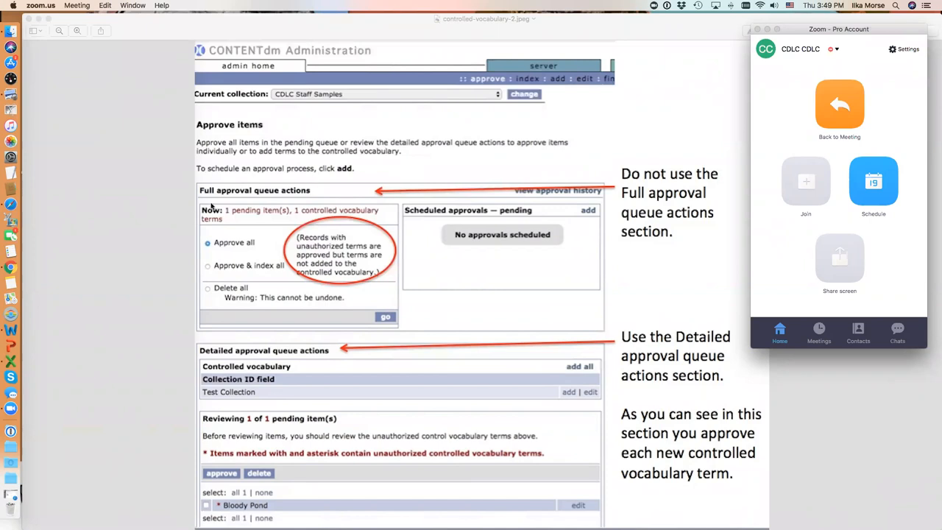
{"action": "mouse_move", "coordinate": [334, 190]}
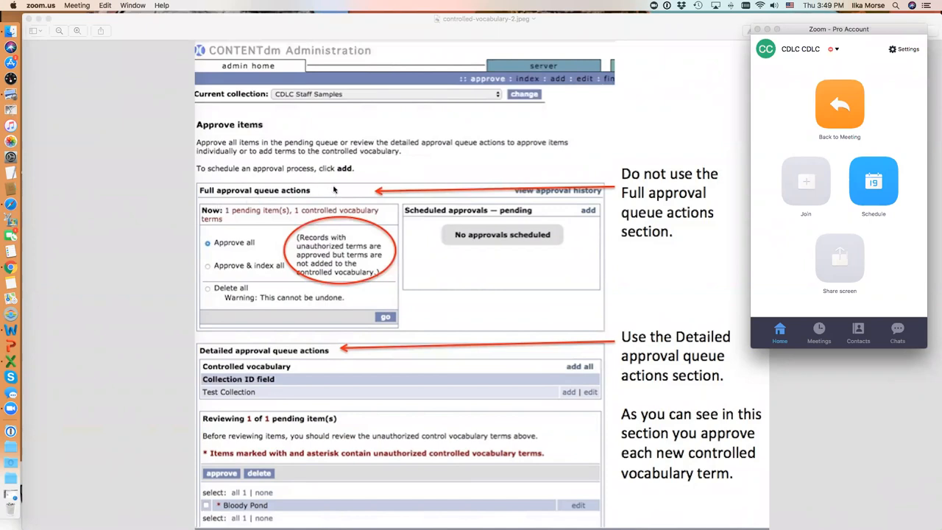
{"action": "mouse_move", "coordinate": [338, 259]}
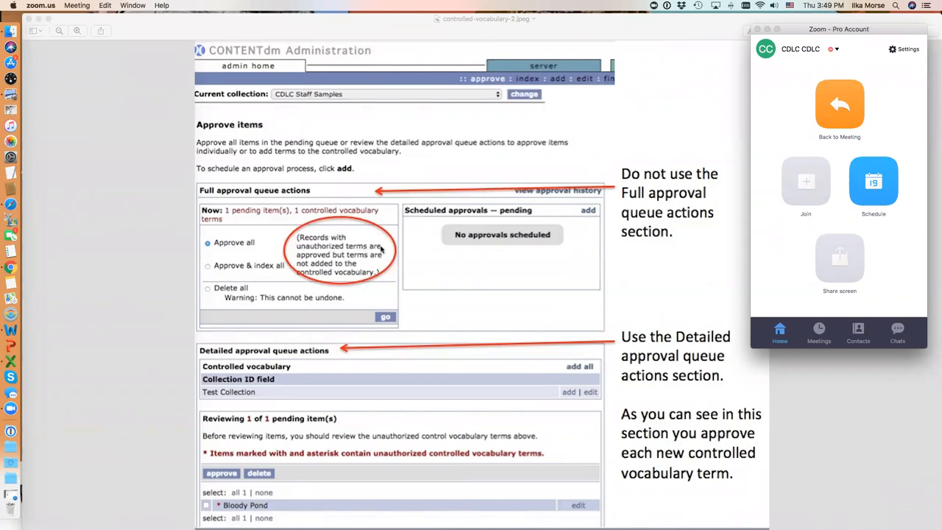
{"action": "mouse_move", "coordinate": [315, 262]}
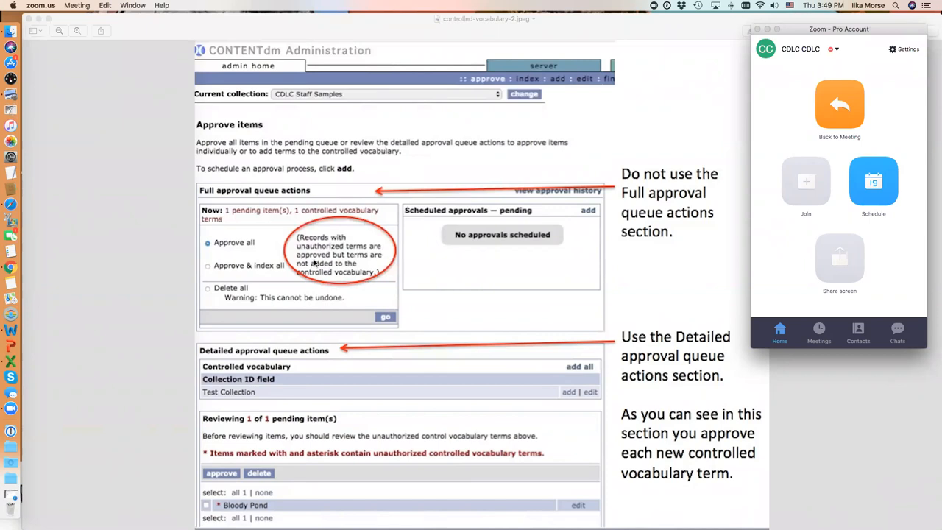
{"action": "mouse_move", "coordinate": [362, 282]}
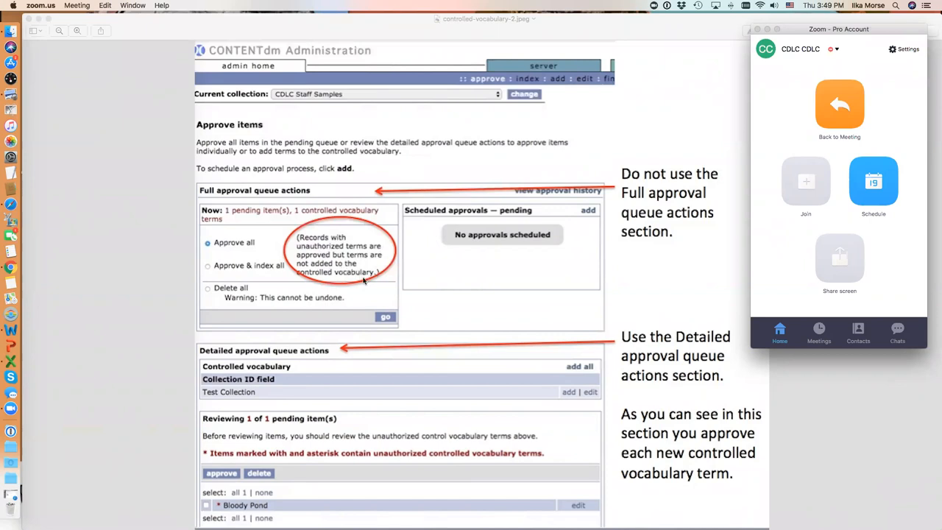
{"action": "mouse_move", "coordinate": [412, 286]}
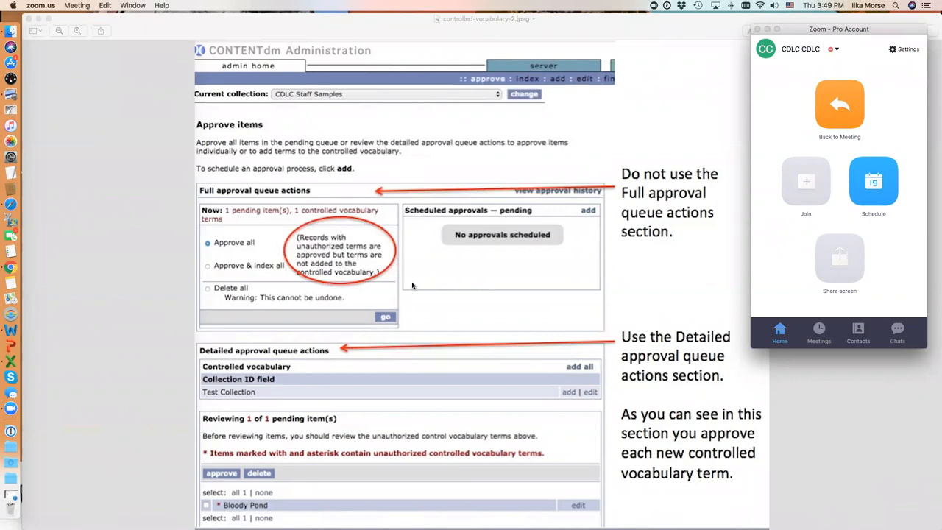
{"action": "mouse_move", "coordinate": [229, 213]}
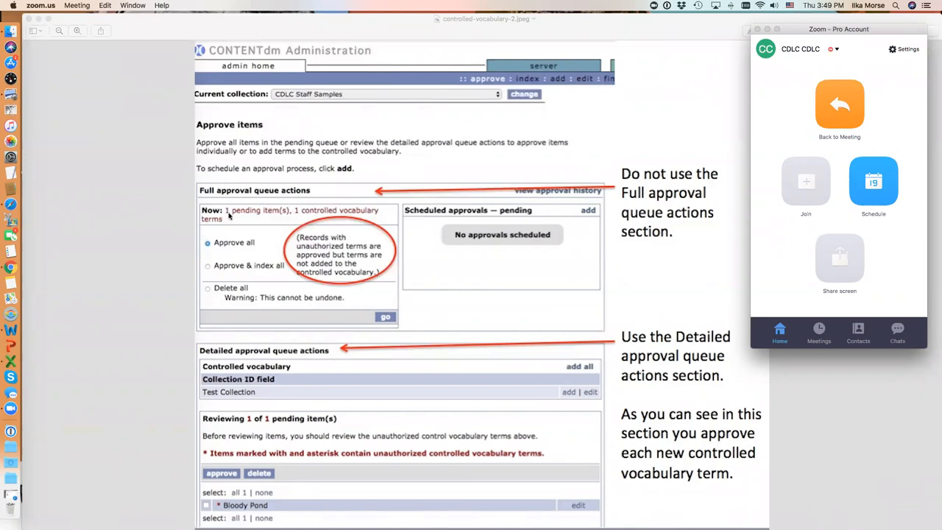
{"action": "mouse_move", "coordinate": [321, 200]}
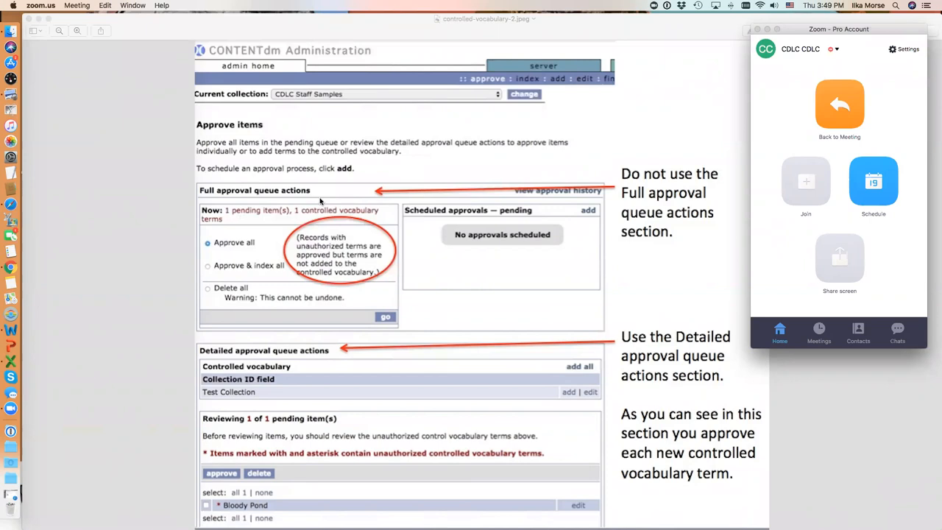
{"action": "mouse_move", "coordinate": [418, 266]}
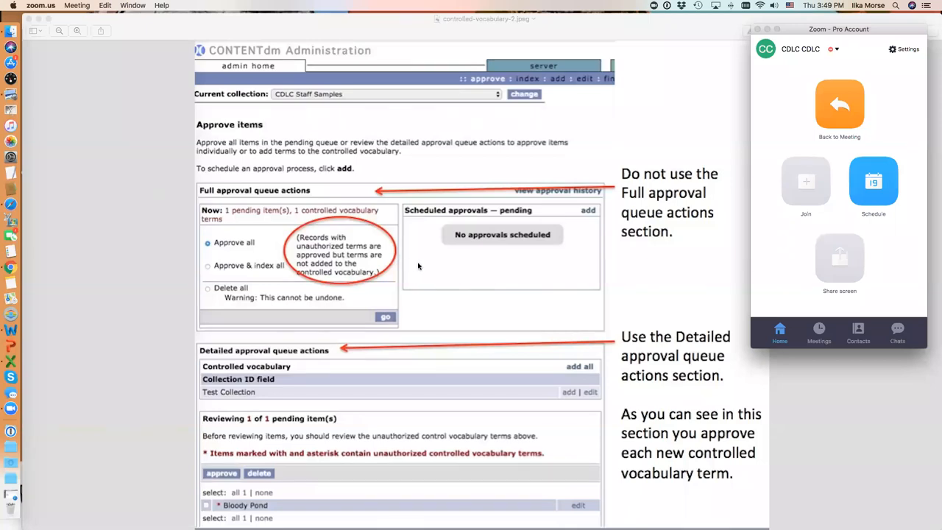
{"action": "mouse_move", "coordinate": [264, 361]}
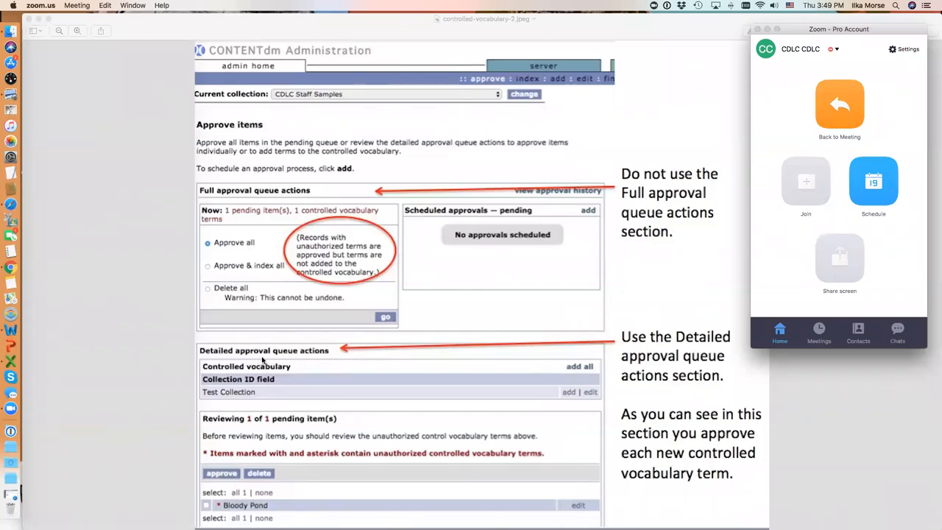
{"action": "mouse_move", "coordinate": [321, 358]}
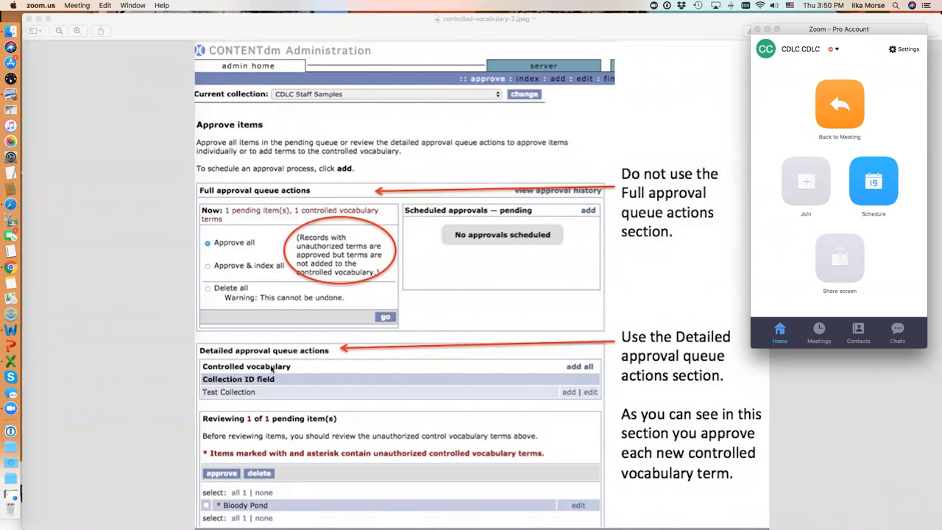
{"action": "mouse_move", "coordinate": [304, 365]}
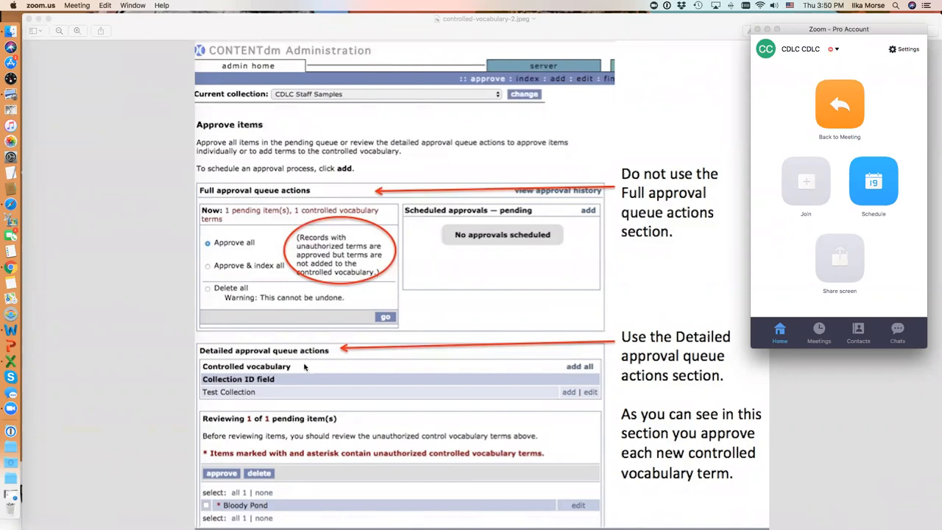
{"action": "mouse_move", "coordinate": [303, 380]}
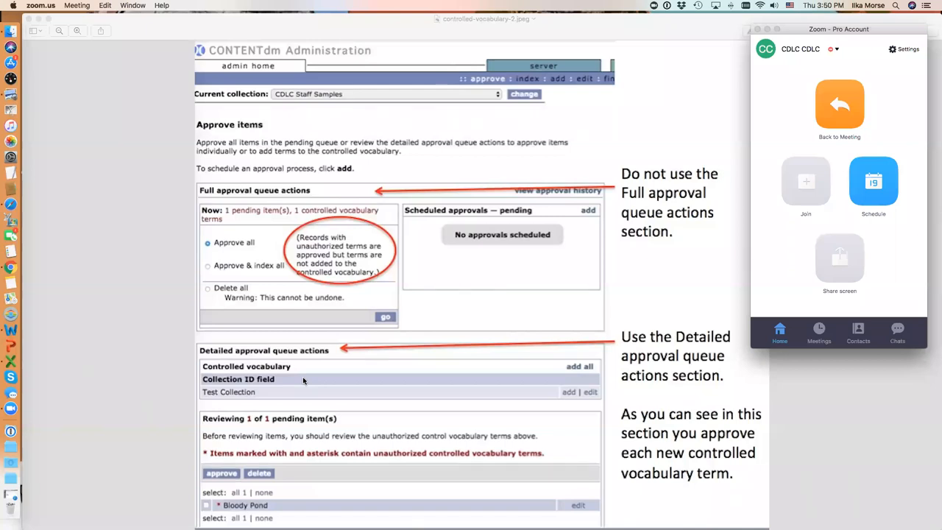
{"action": "mouse_move", "coordinate": [210, 383]}
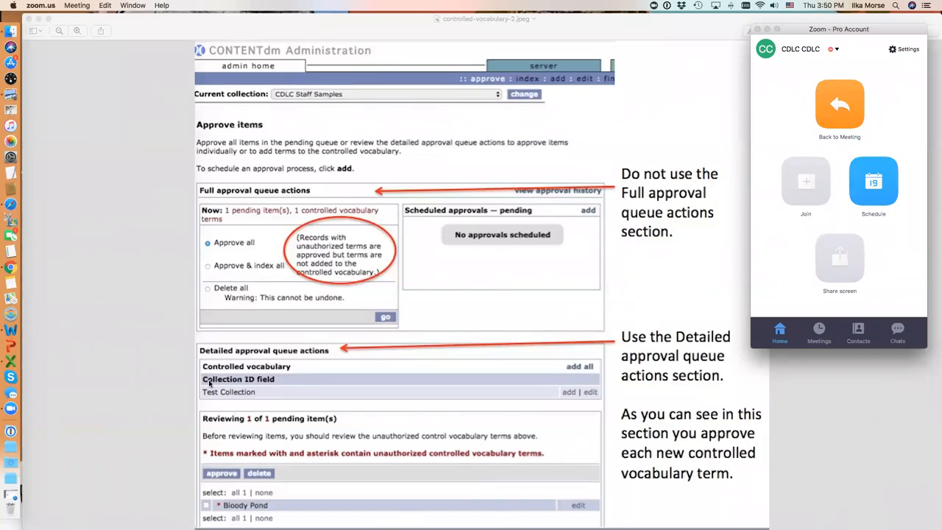
{"action": "mouse_move", "coordinate": [277, 395]}
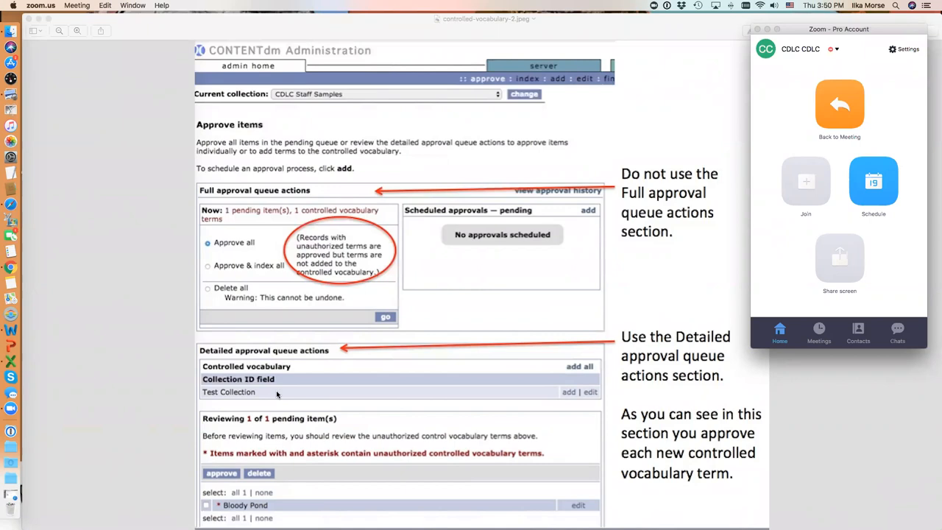
{"action": "mouse_move", "coordinate": [292, 504]}
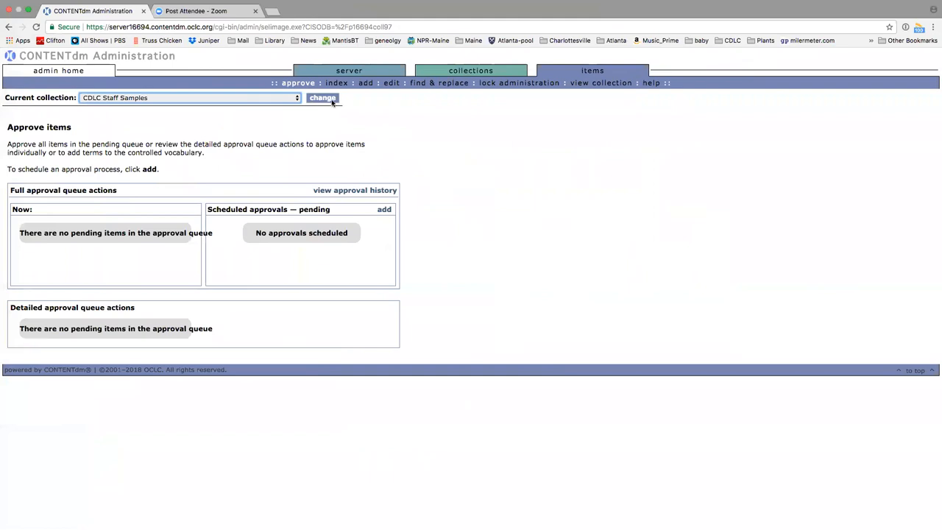
Make Schenectady County Historical Society the current collection and view its metadata field properties.
{"action": "left_click", "coordinate": [472, 70]}
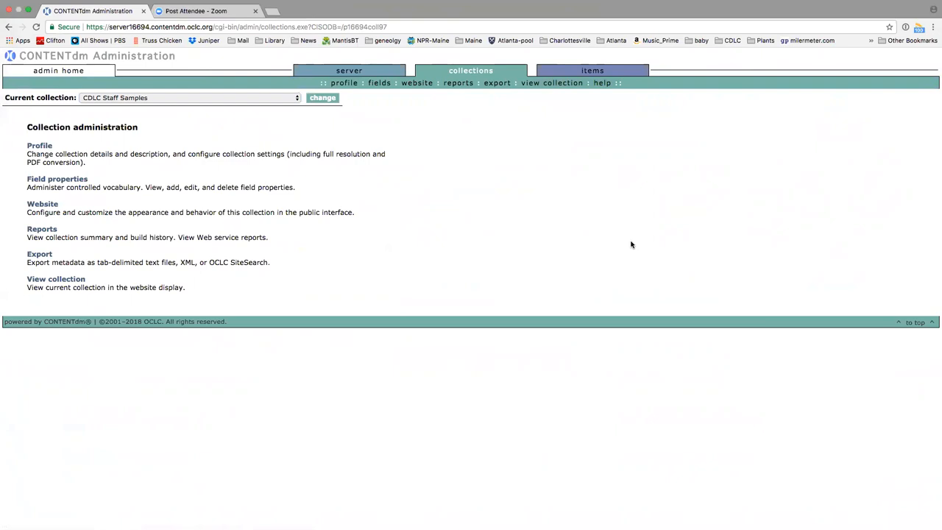
{"action": "mouse_move", "coordinate": [439, 65]}
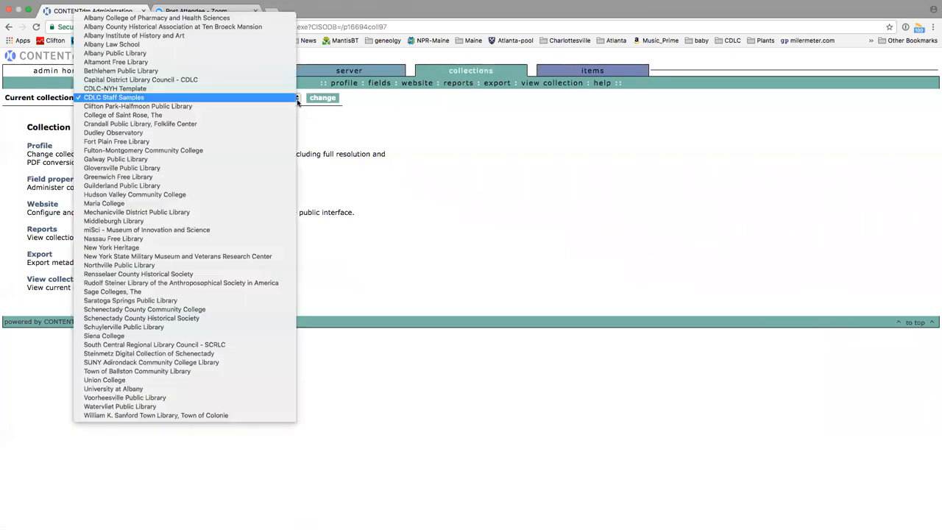
{"action": "mouse_move", "coordinate": [247, 238]}
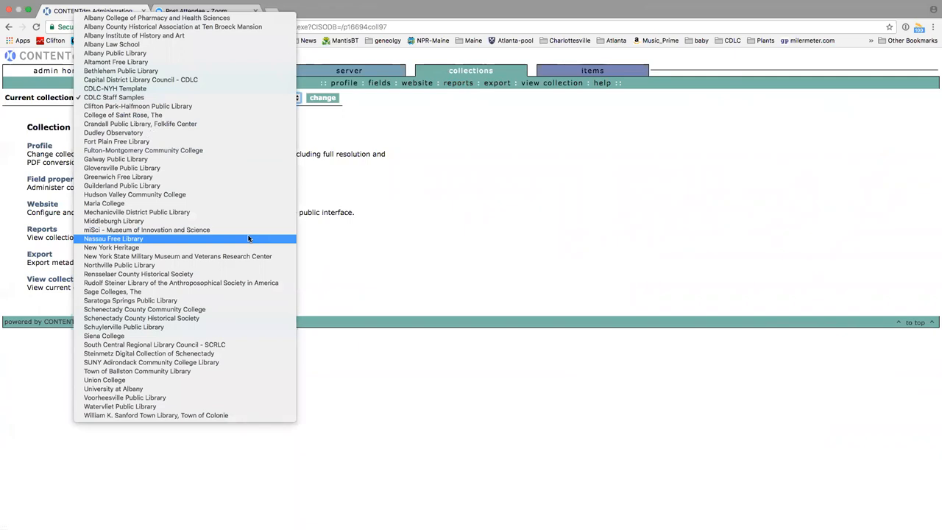
{"action": "mouse_move", "coordinate": [225, 318]}
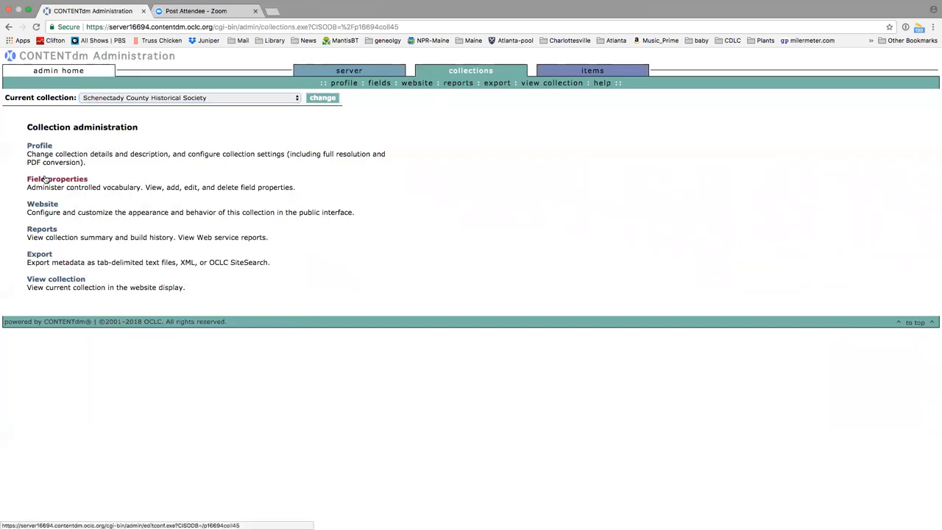
{"action": "left_click", "coordinate": [56, 179]}
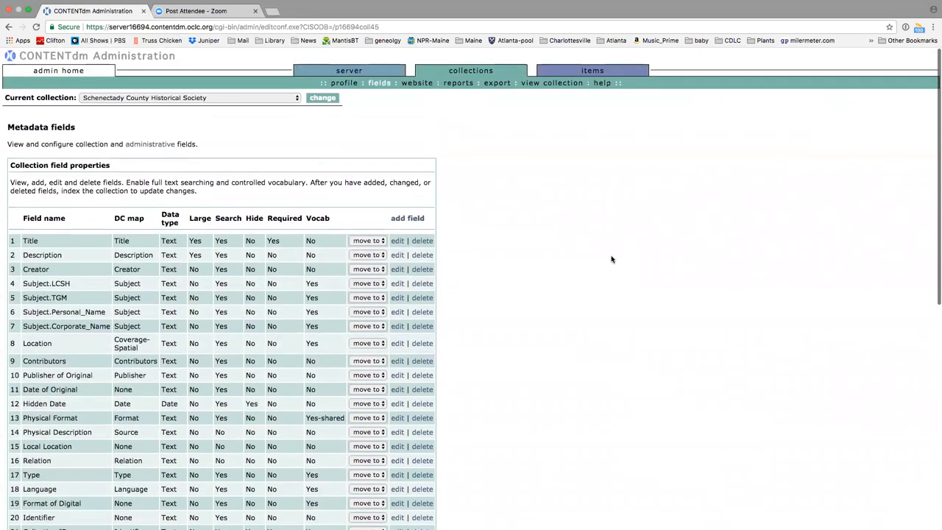
{"action": "mouse_move", "coordinate": [568, 259]}
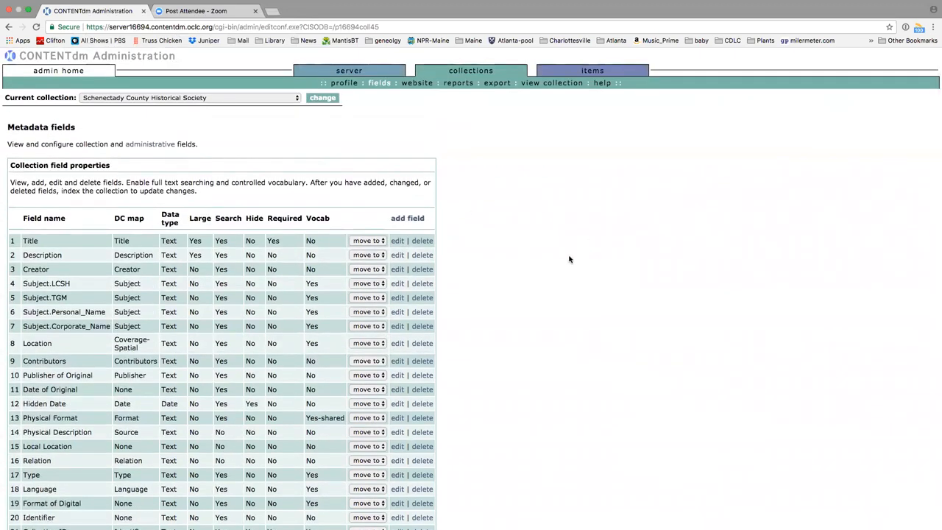
{"action": "mouse_move", "coordinate": [574, 277]}
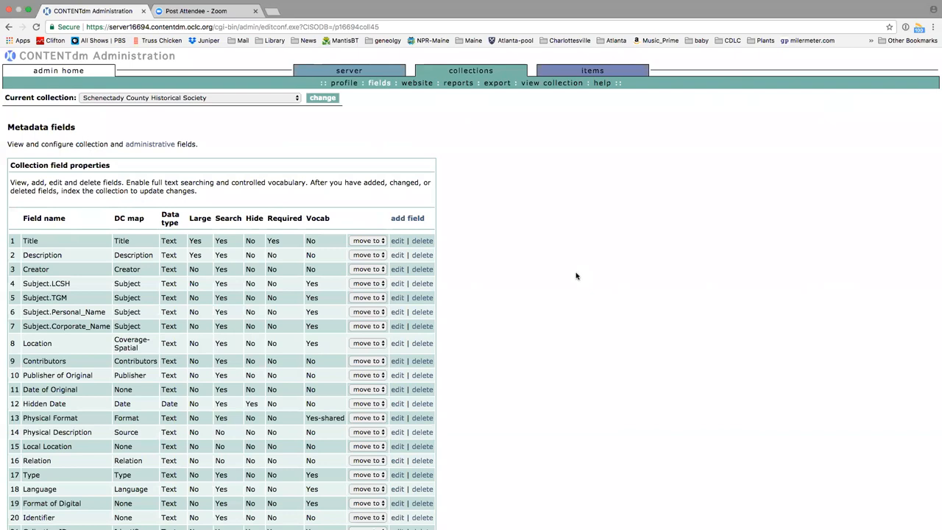
{"action": "scroll", "scroll_direction": "down", "scroll_amount": 3}
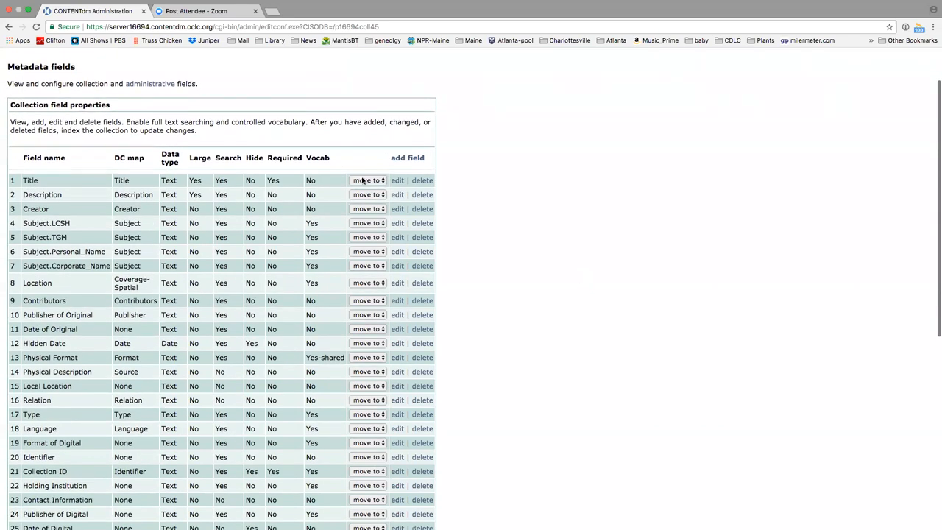
{"action": "mouse_move", "coordinate": [322, 258]}
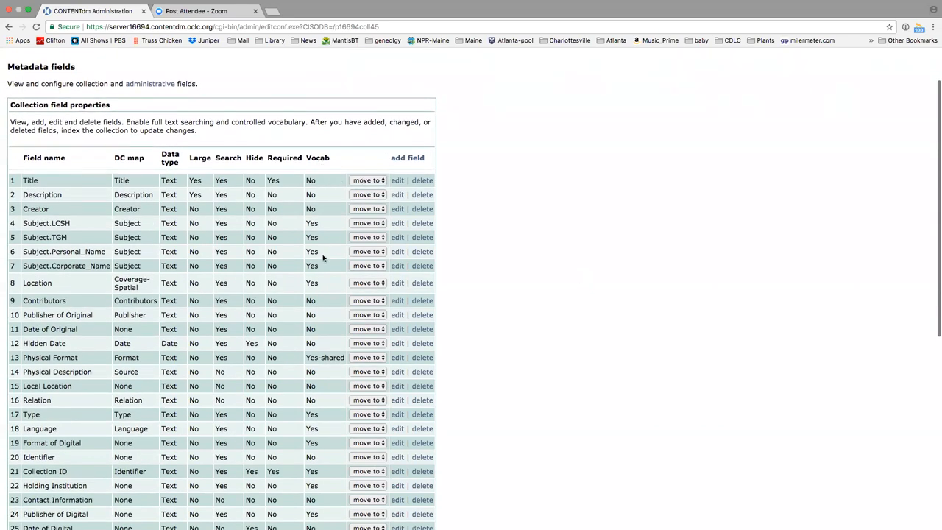
{"action": "mouse_move", "coordinate": [318, 224]}
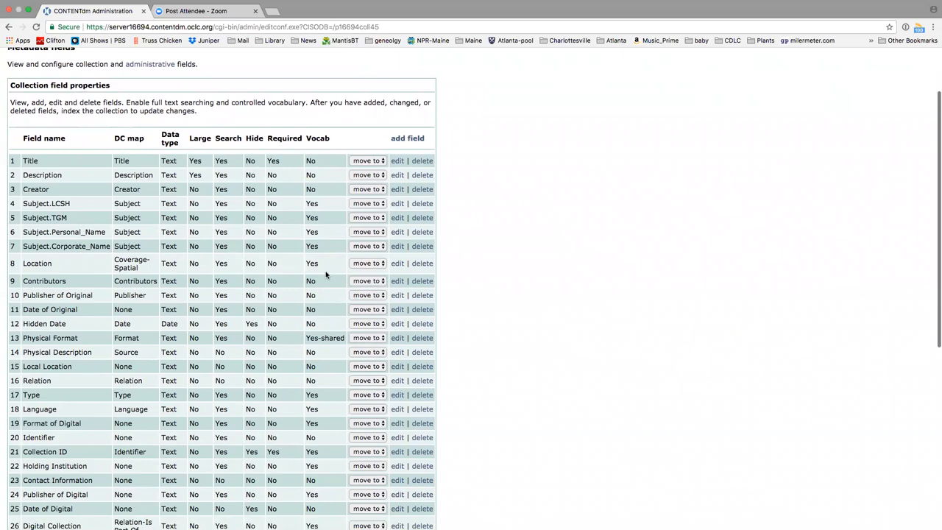
{"action": "scroll", "scroll_direction": "down", "scroll_amount": 3}
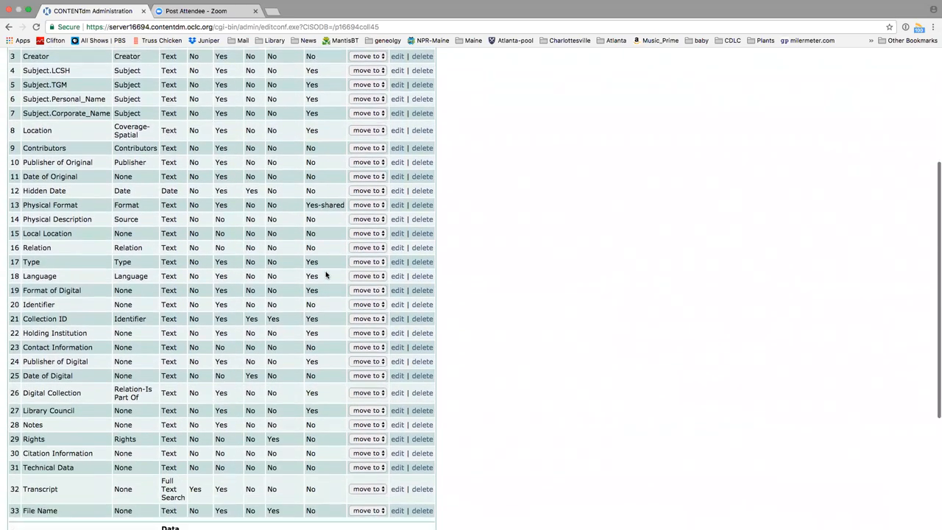
{"action": "scroll", "scroll_direction": "down", "scroll_amount": 3}
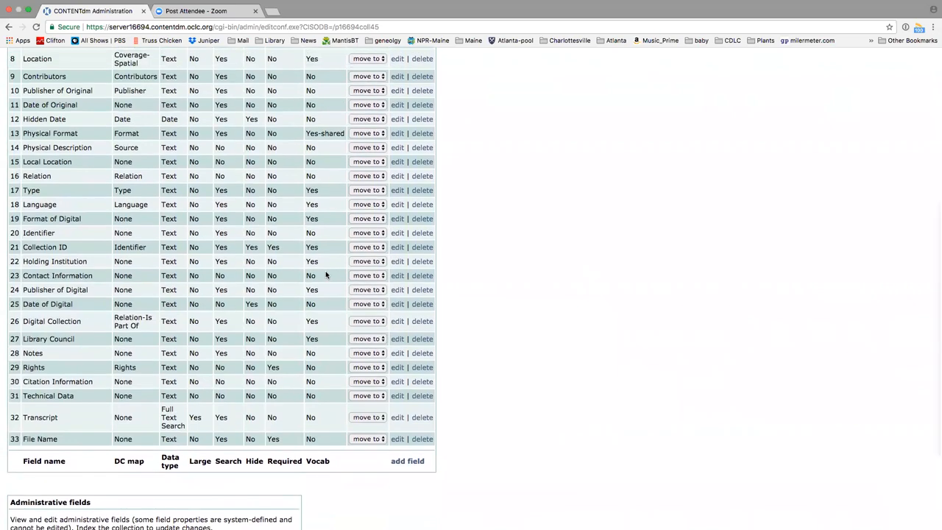
{"action": "scroll", "scroll_direction": "up", "scroll_amount": 3}
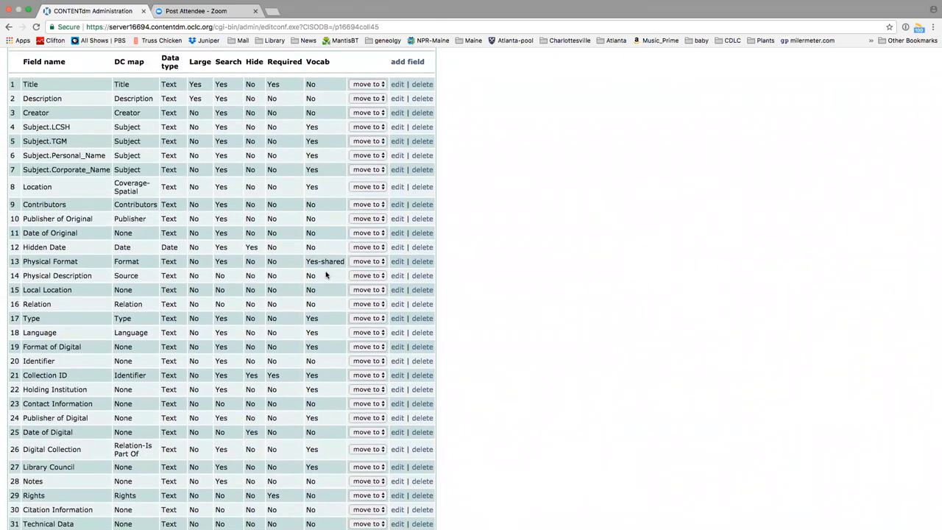
{"action": "scroll", "scroll_direction": "down", "scroll_amount": 3}
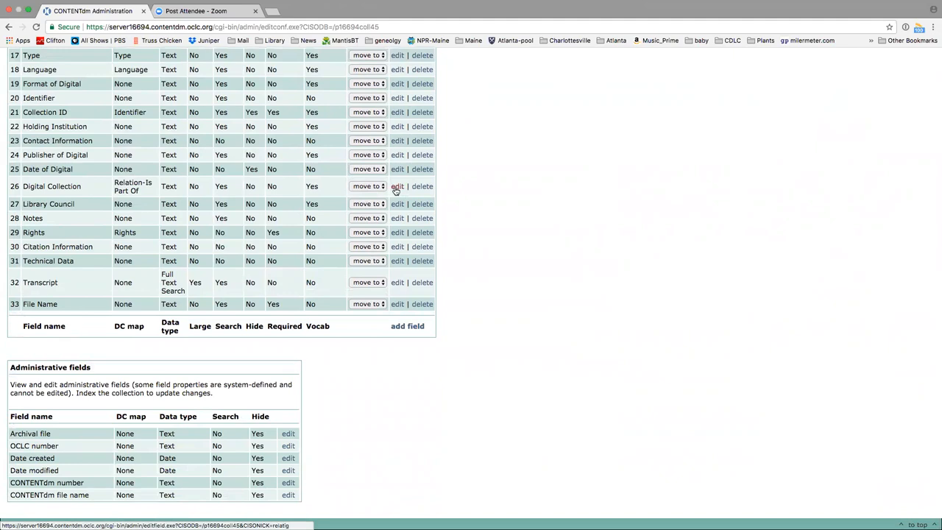
{"action": "left_click", "coordinate": [398, 185]}
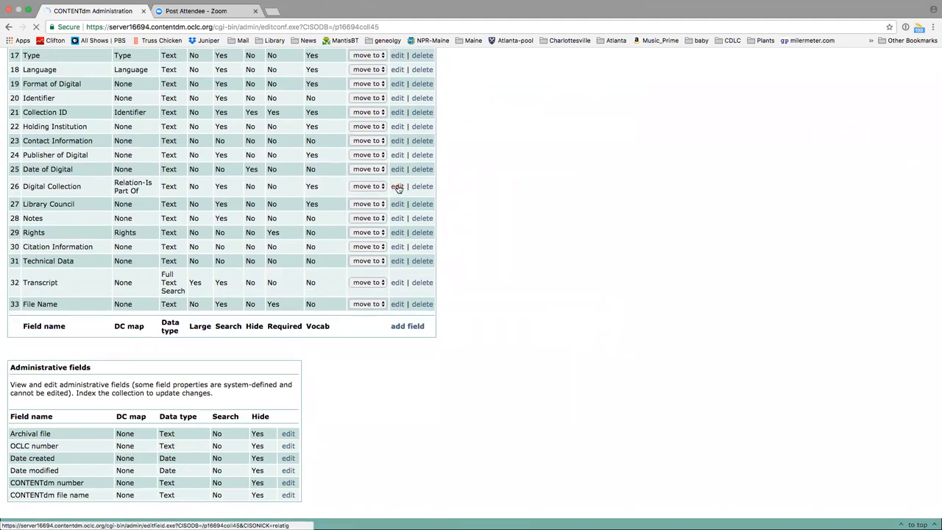
Edit the Digital Collection field and administer its controlled vocabulary of six collection terms.
{"action": "left_click", "coordinate": [397, 186]}
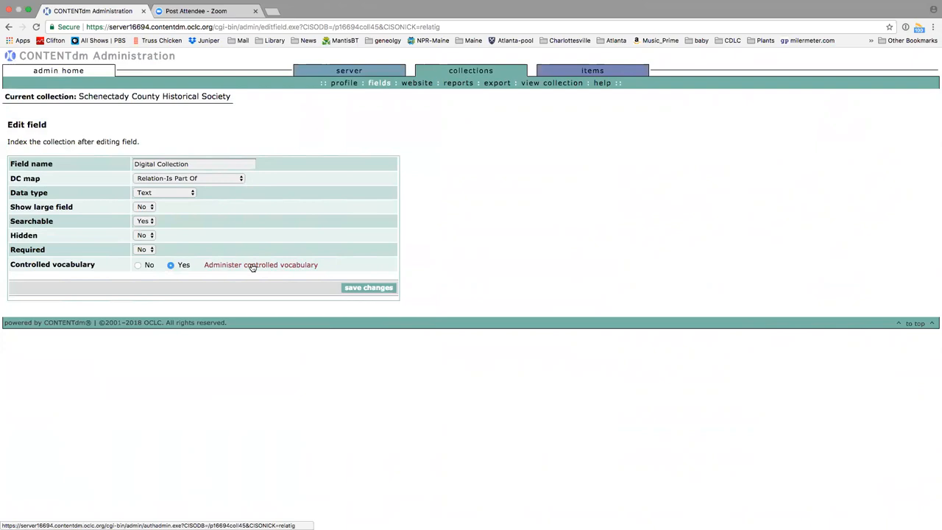
{"action": "left_click", "coordinate": [261, 265]}
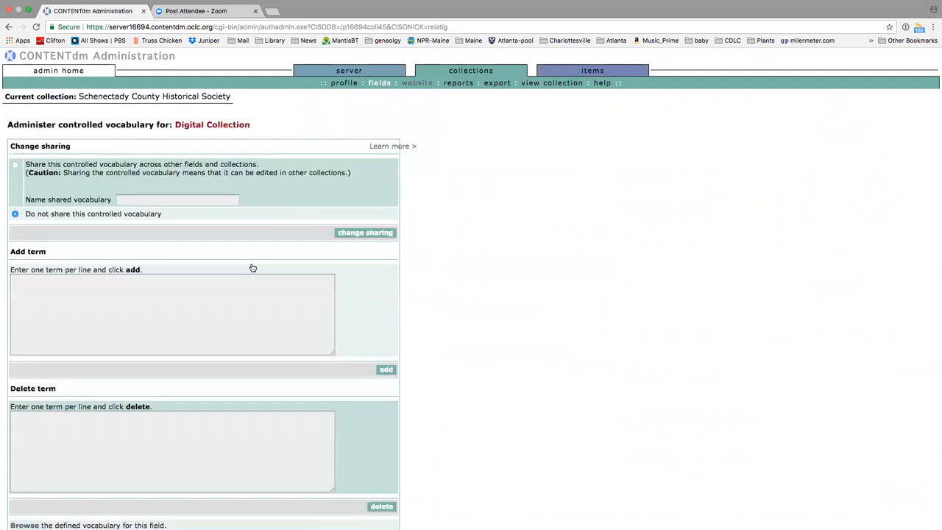
{"action": "scroll", "scroll_direction": "down", "scroll_amount": 3}
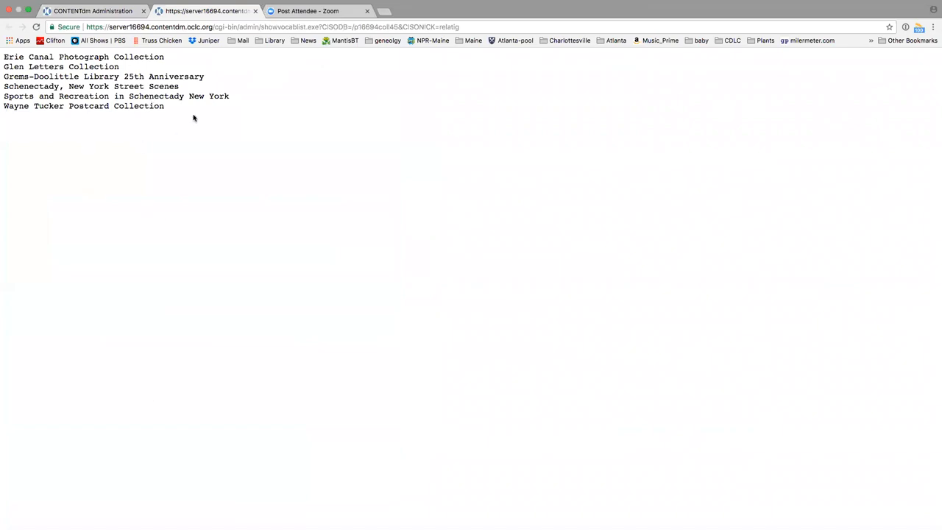
{"action": "mouse_move", "coordinate": [136, 136]}
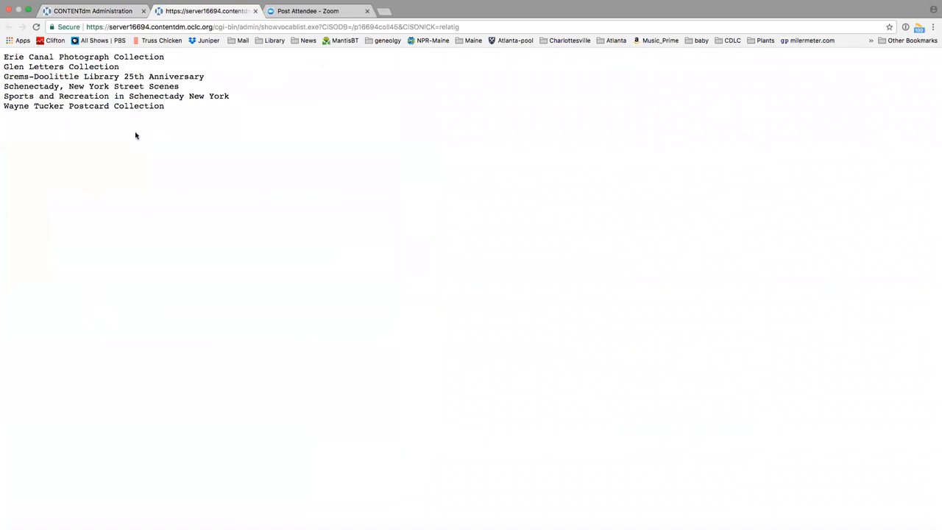
{"action": "mouse_move", "coordinate": [183, 115]}
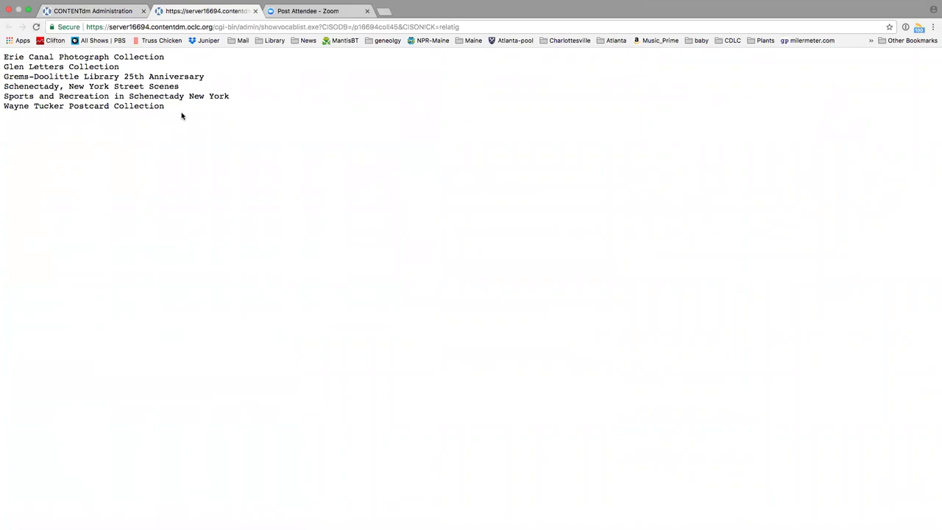
{"action": "mouse_move", "coordinate": [245, 38]}
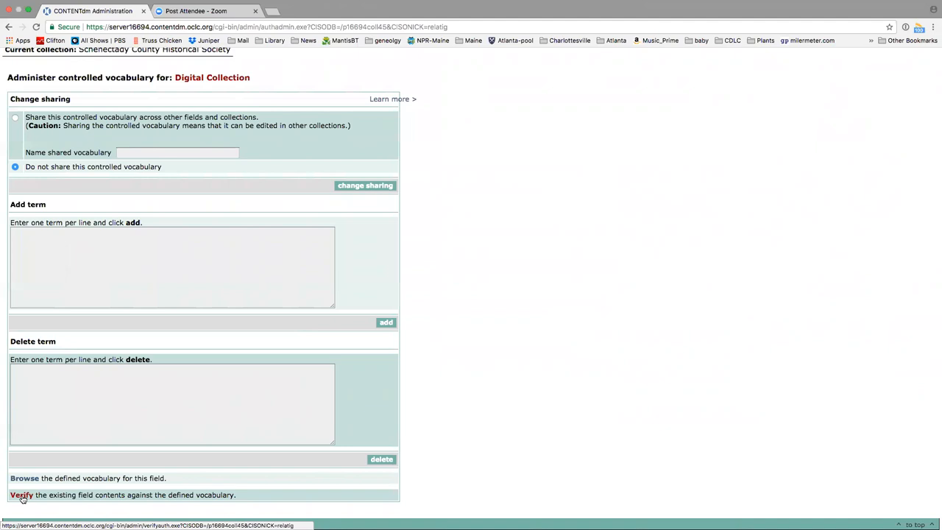
{"action": "left_click", "coordinate": [20, 495]}
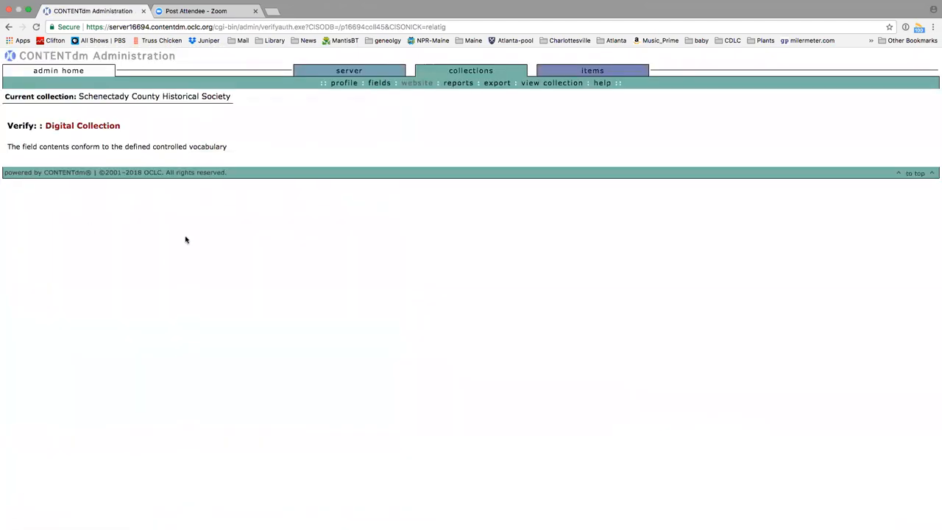
{"action": "mouse_move", "coordinate": [380, 82]}
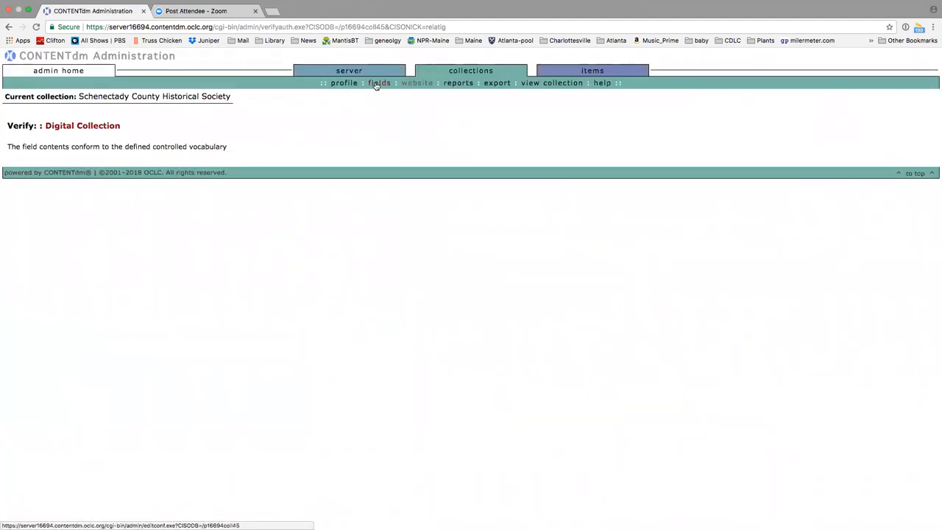
{"action": "left_click", "coordinate": [379, 82]}
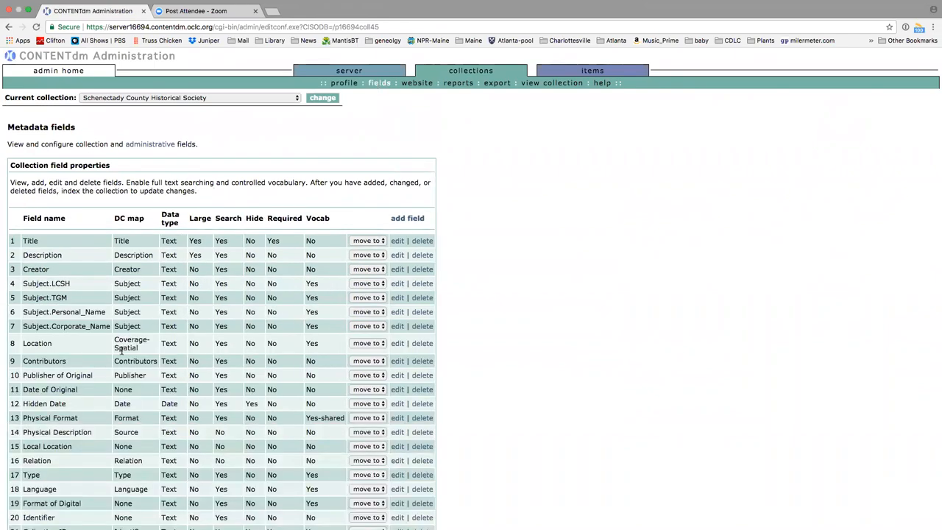
{"action": "scroll", "scroll_direction": "down", "scroll_amount": 3}
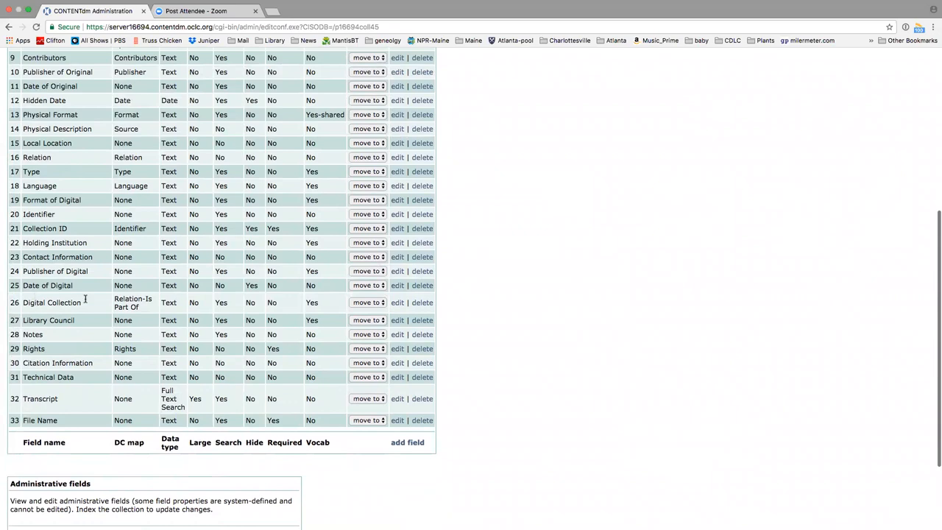
{"action": "left_click", "coordinate": [398, 304]}
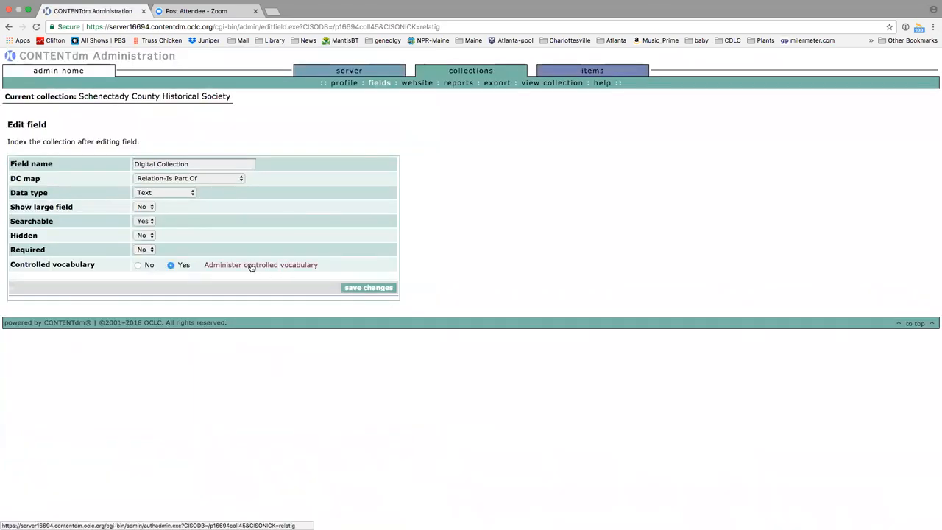
{"action": "left_click", "coordinate": [261, 265]}
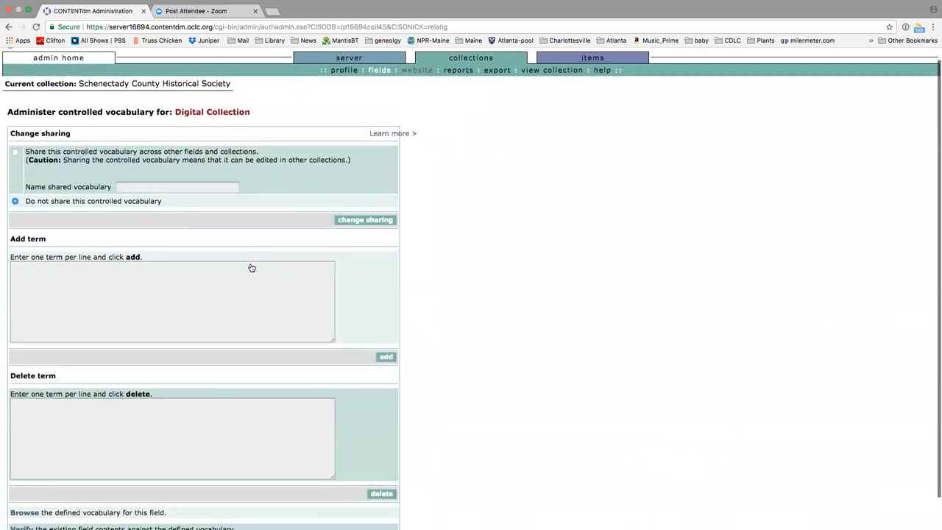
{"action": "scroll", "scroll_direction": "down", "scroll_amount": 3}
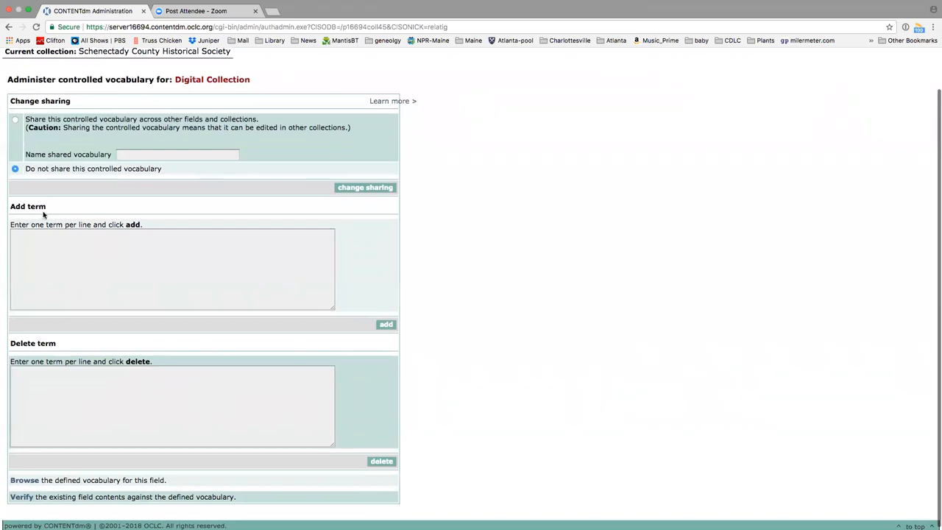
{"action": "mouse_move", "coordinate": [43, 215]}
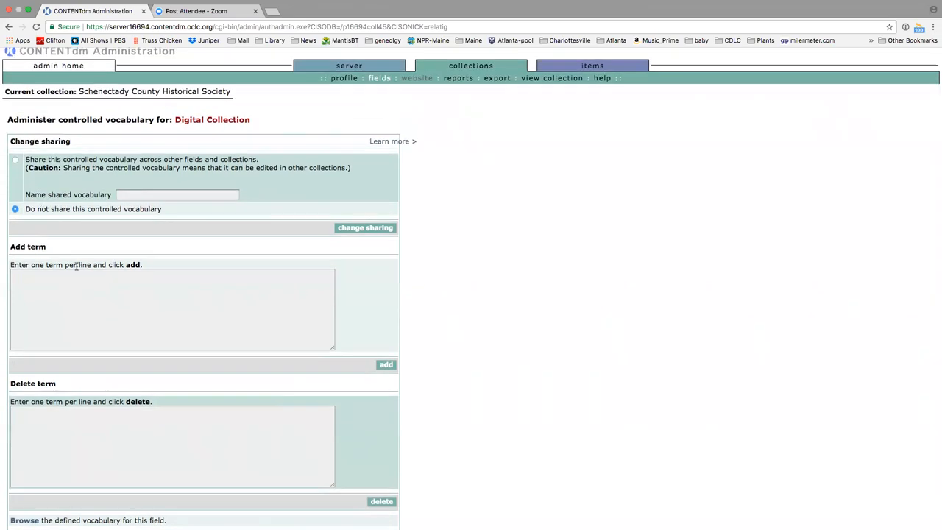
{"action": "scroll", "scroll_direction": "down", "scroll_amount": 3}
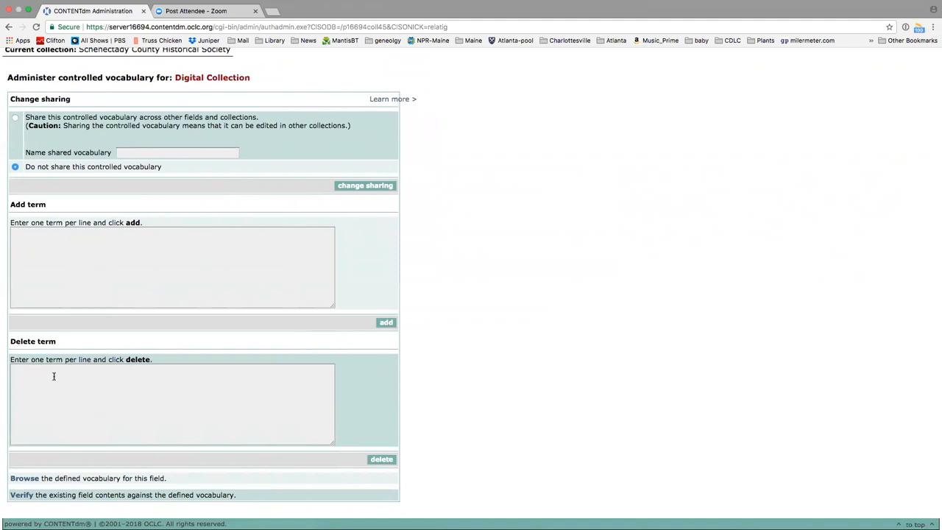
{"action": "mouse_move", "coordinate": [58, 380]}
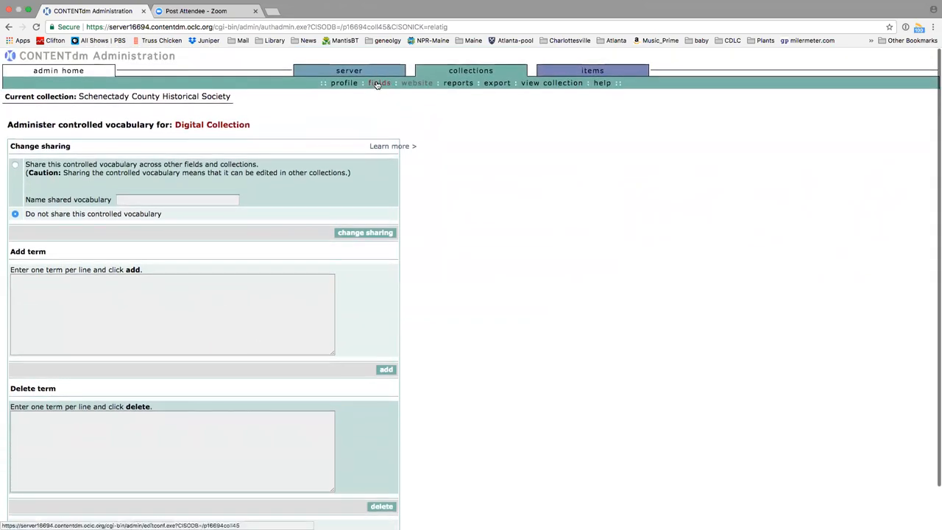
Edit the Collection ID field and administer its controlled vocabulary of NYSHS001–006 IDs.
{"action": "left_click", "coordinate": [380, 83]}
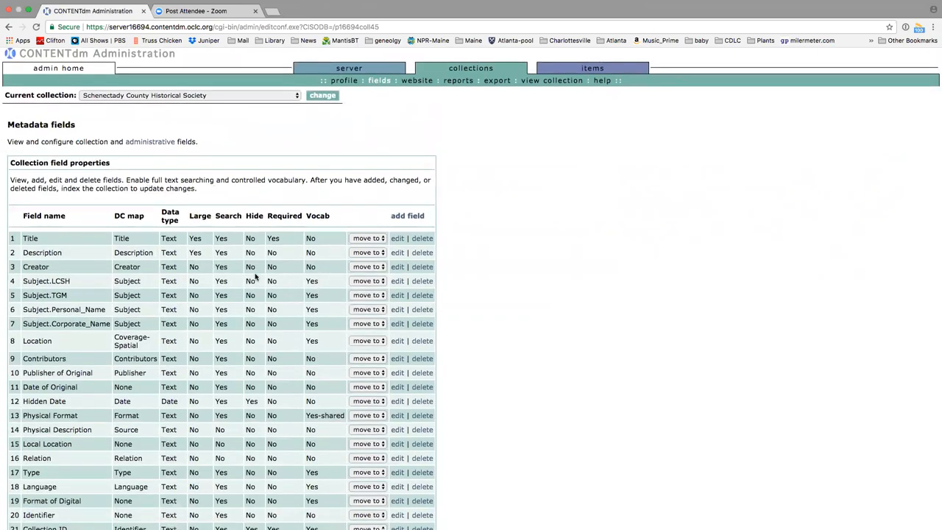
{"action": "scroll", "scroll_direction": "down", "scroll_amount": 3}
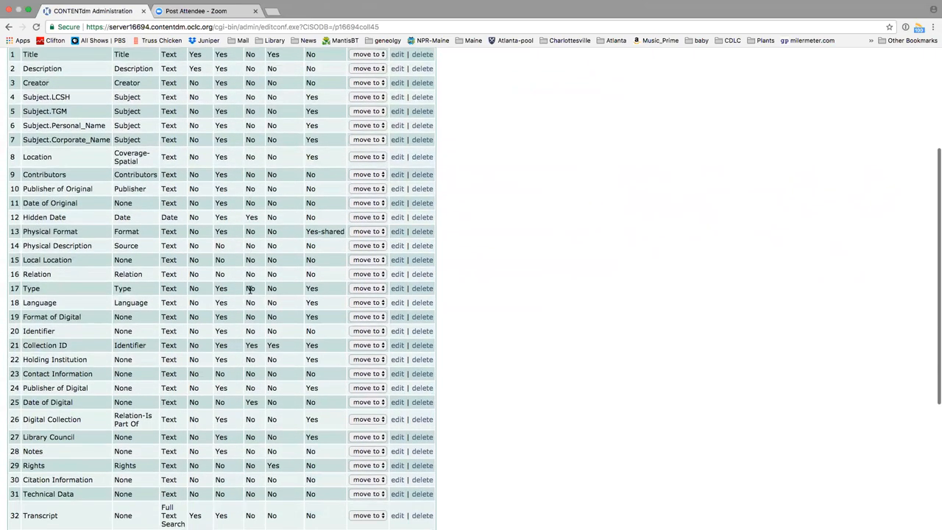
{"action": "scroll", "scroll_direction": "down", "scroll_amount": 3}
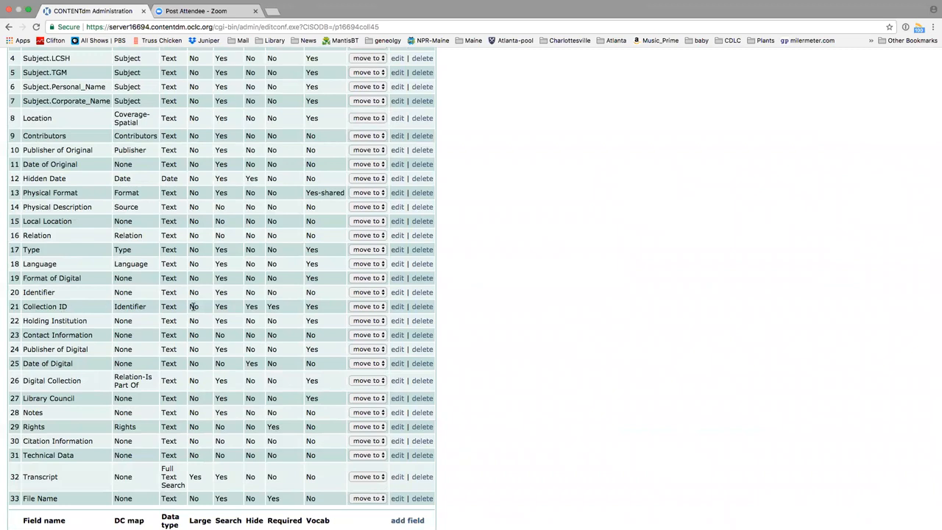
{"action": "left_click", "coordinate": [398, 306]}
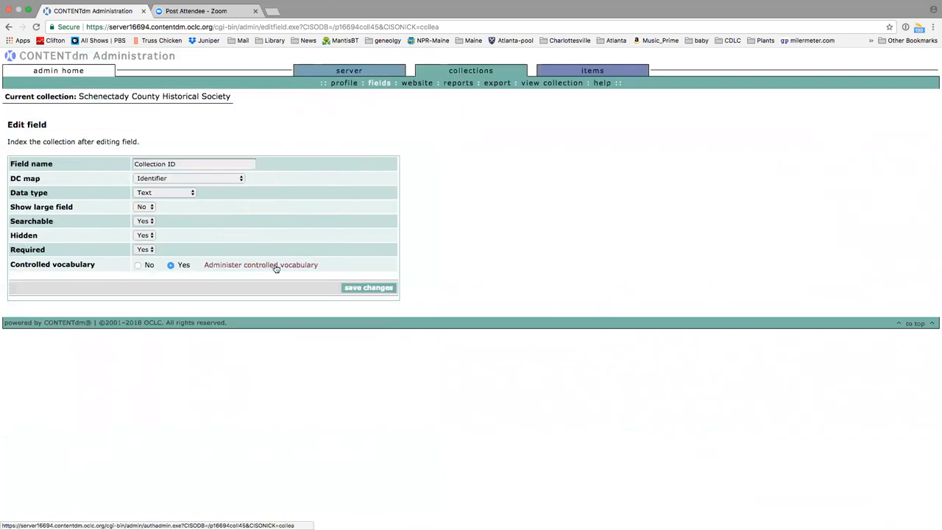
{"action": "left_click", "coordinate": [260, 266]}
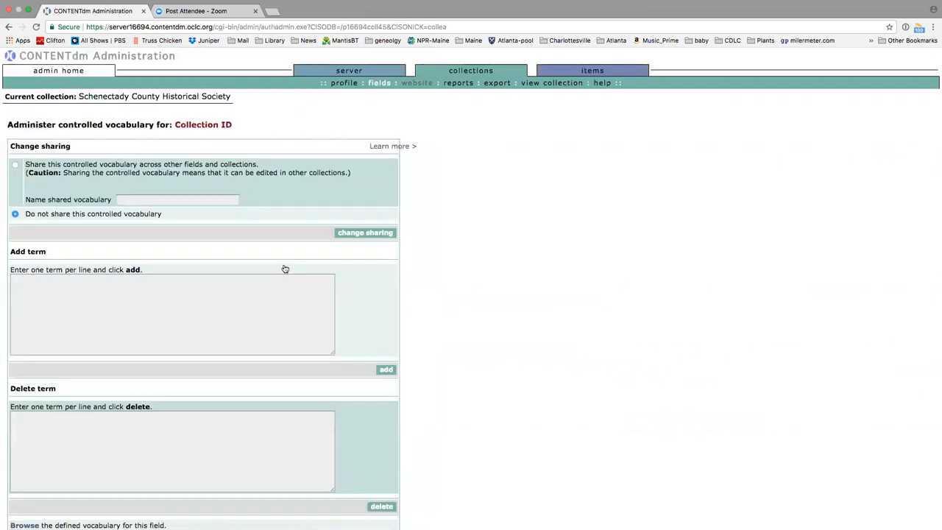
{"action": "scroll", "scroll_direction": "down", "scroll_amount": 3}
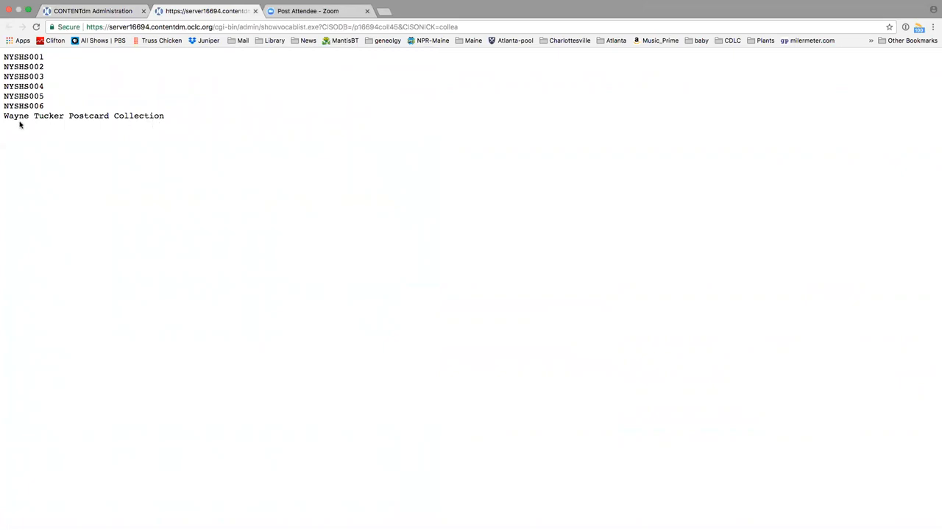
{"action": "mouse_move", "coordinate": [156, 128]}
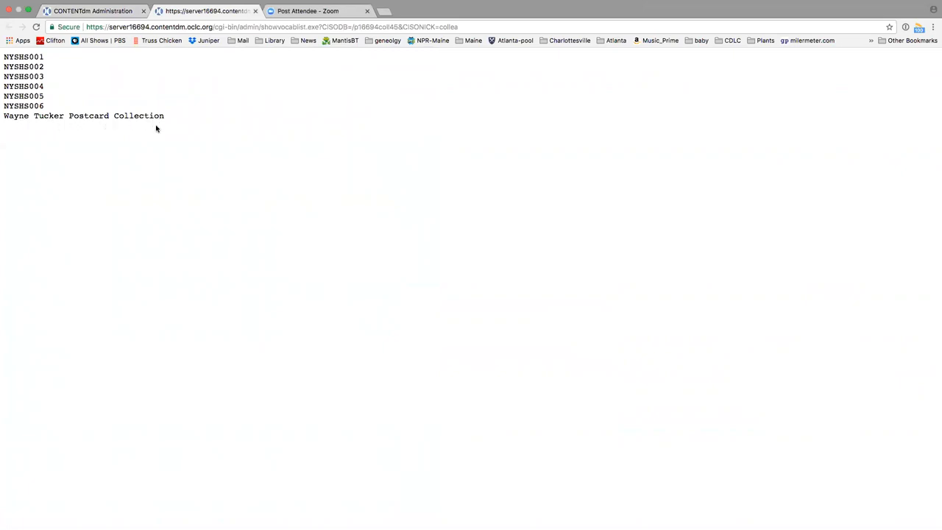
{"action": "mouse_move", "coordinate": [136, 70]}
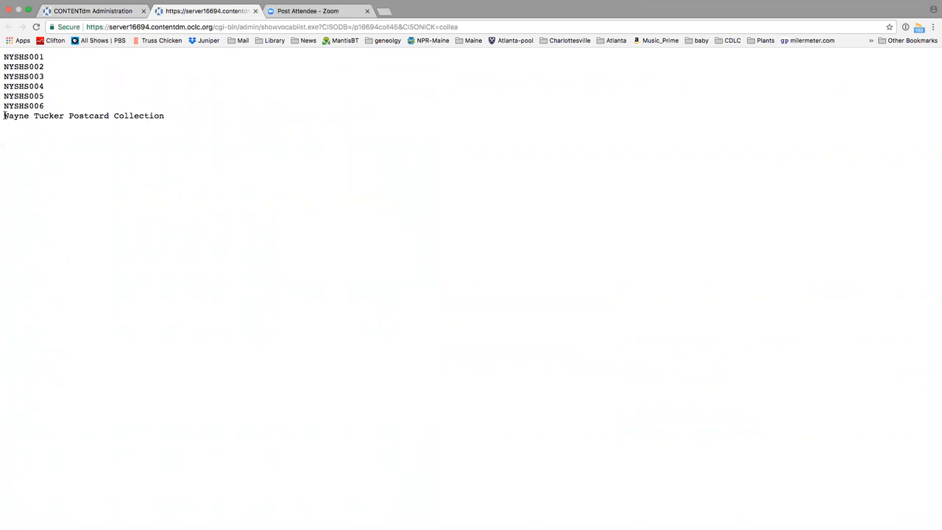
Select the stray vocabulary term Wayne Tucker Postcard Collection.
{"action": "double_click", "coordinate": [83, 115]}
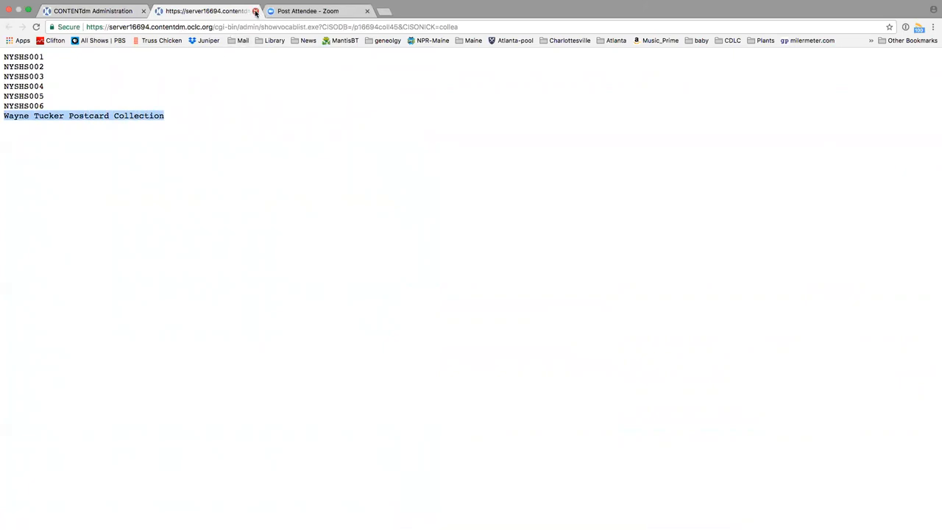
Delete Wayne Tucker Postcard Collection from the Collection ID vocabulary and verify existing field contents.
{"action": "left_click", "coordinate": [256, 11]}
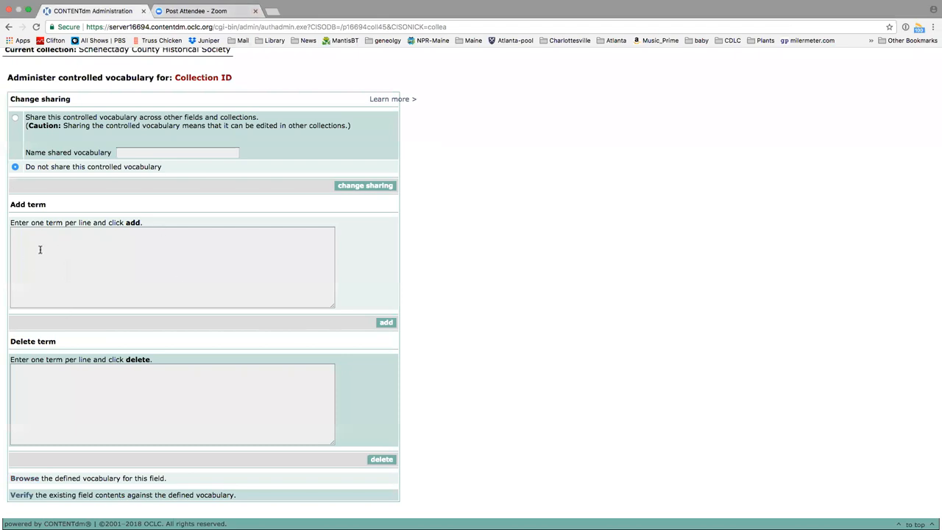
{"action": "left_click", "coordinate": [173, 404]}
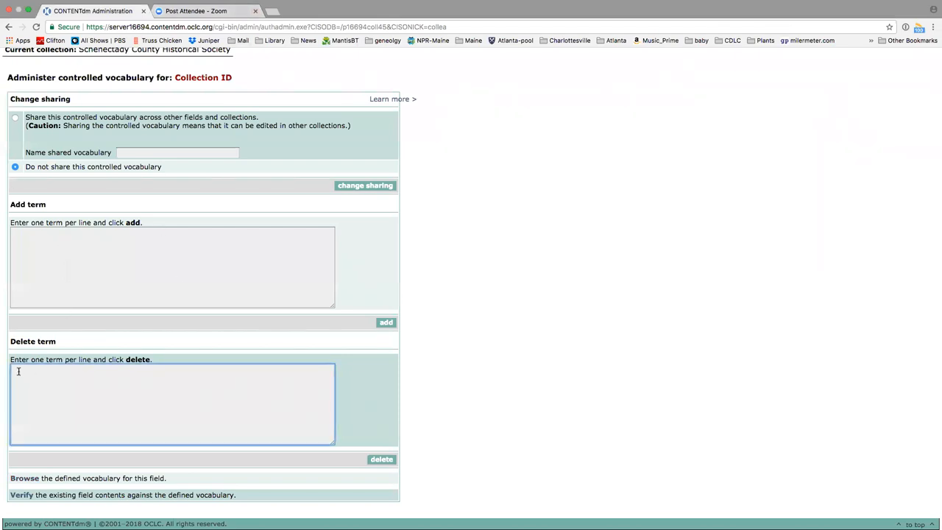
{"action": "type", "text": "Wayne Tucker Postcard Collection"}
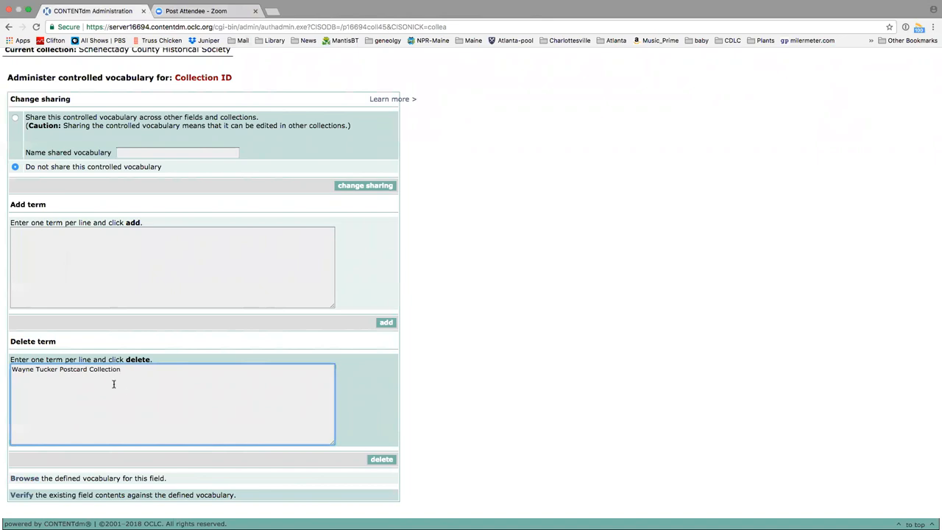
{"action": "mouse_move", "coordinate": [419, 467]}
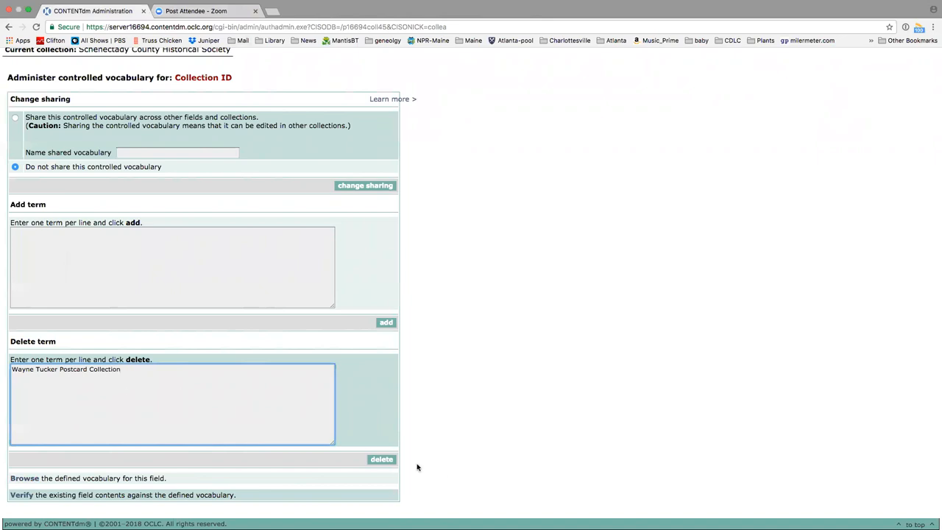
{"action": "left_click", "coordinate": [383, 459]}
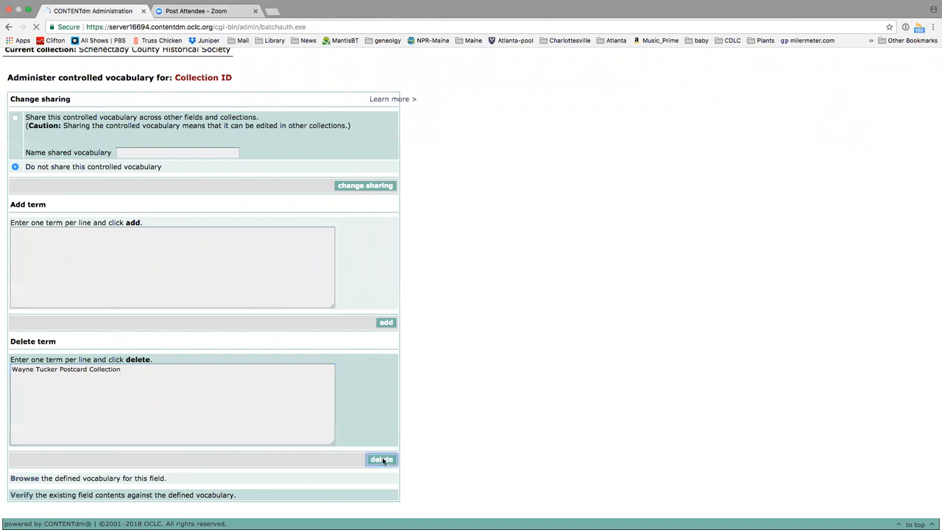
{"action": "left_click", "coordinate": [381, 460]}
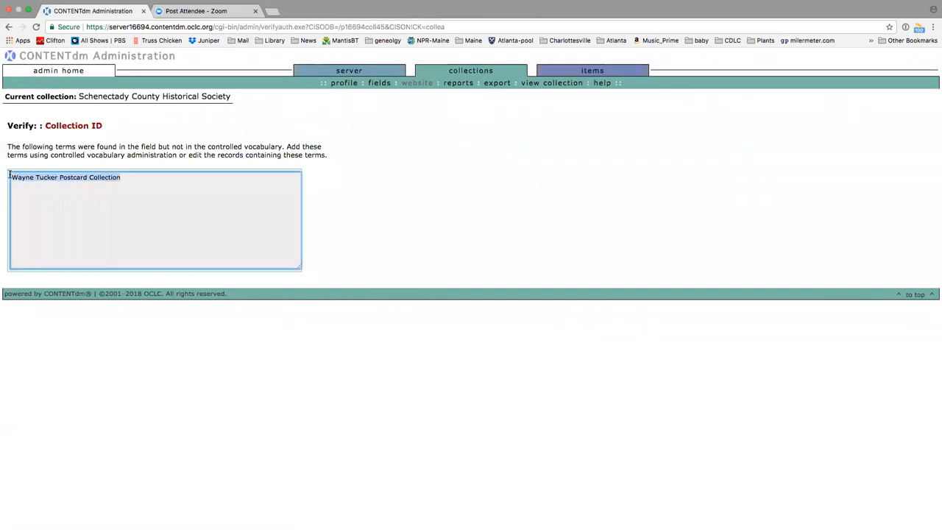
Start an edit-items search with the term Wayne Tucker Postcard Collection.
{"action": "left_click", "coordinate": [592, 71]}
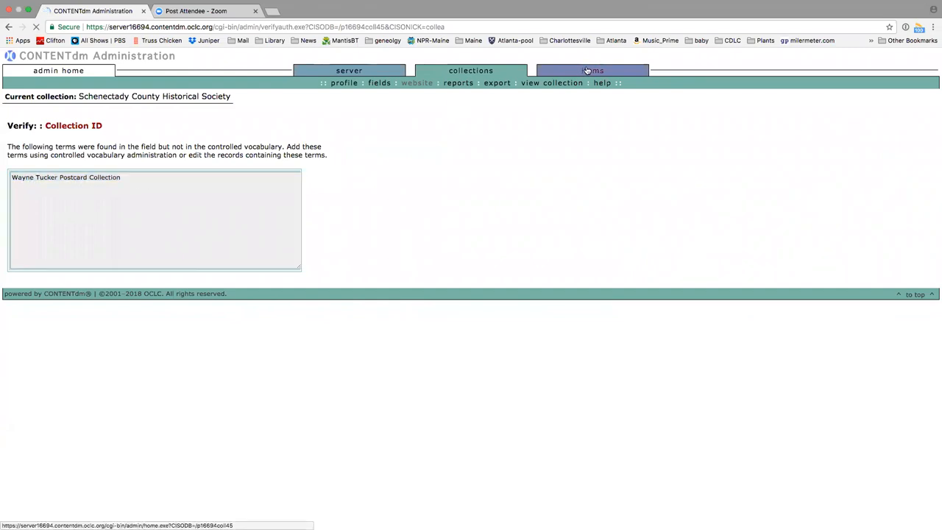
{"action": "left_click", "coordinate": [592, 71]}
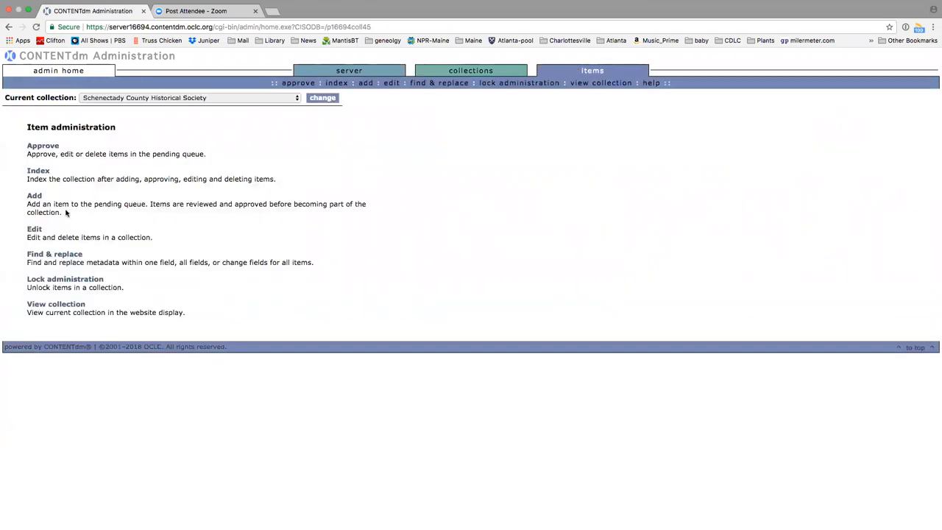
{"action": "left_click", "coordinate": [392, 82]}
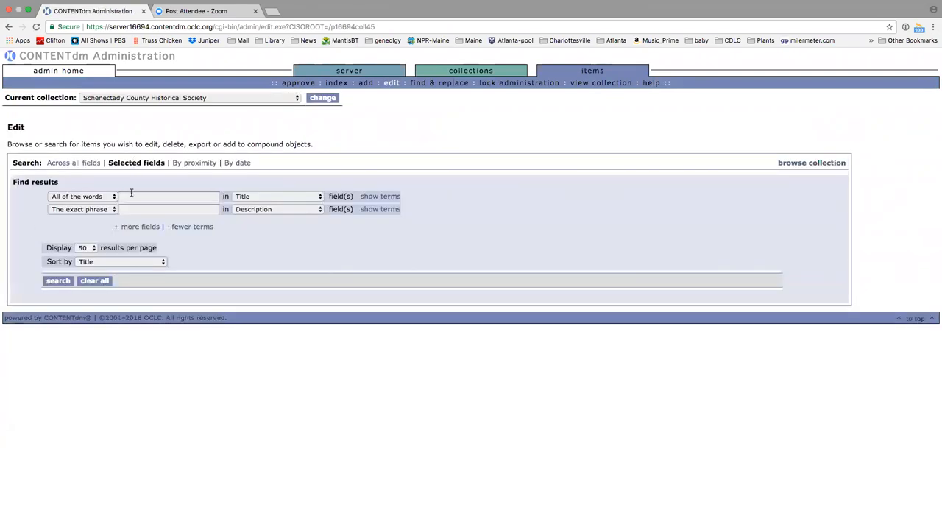
{"action": "type", "text": "Wayne Tucker Postcard Collection"}
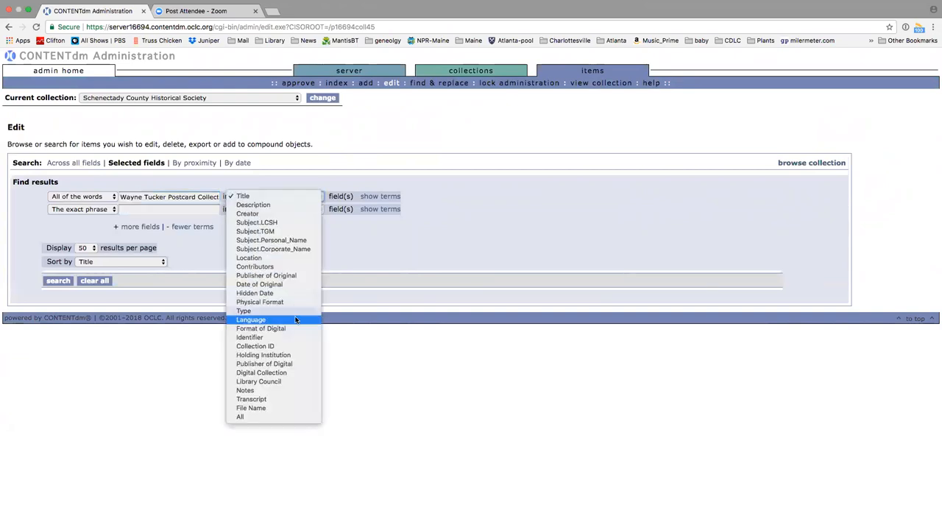
Restrict the search to the Collection ID field as the exact phrase and run it.
{"action": "left_click", "coordinate": [256, 346]}
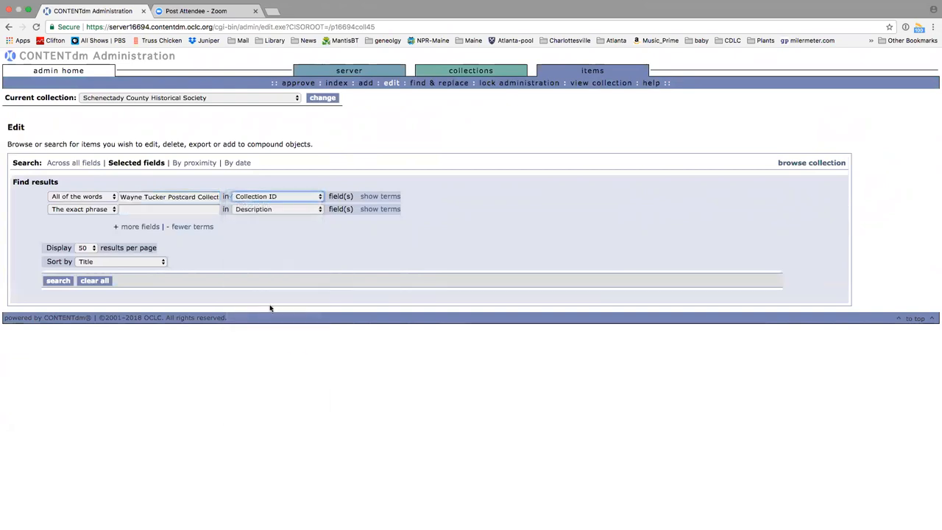
{"action": "left_click", "coordinate": [81, 196]}
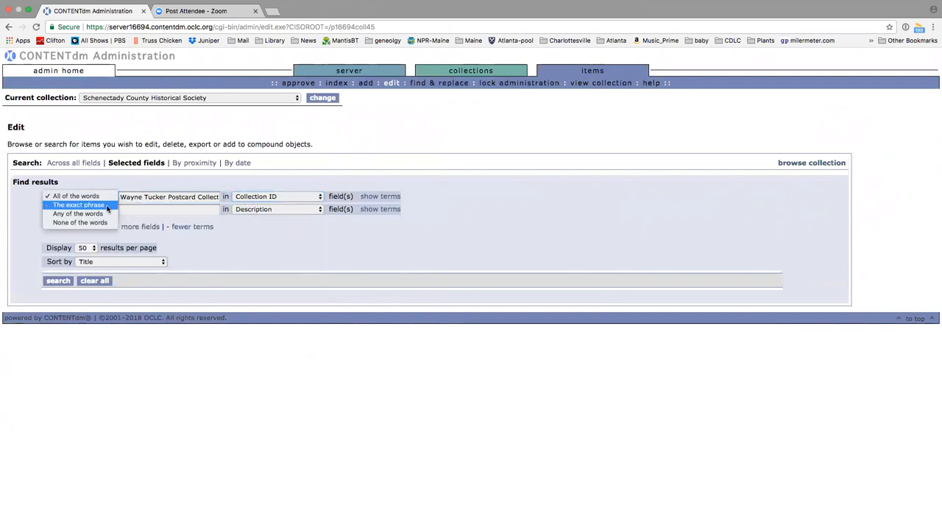
{"action": "left_click", "coordinate": [79, 205]}
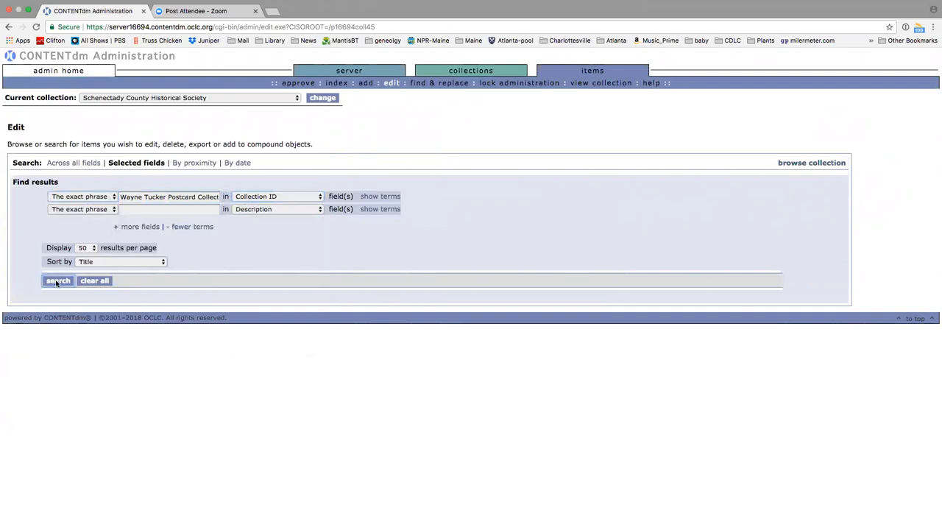
{"action": "left_click", "coordinate": [58, 279]}
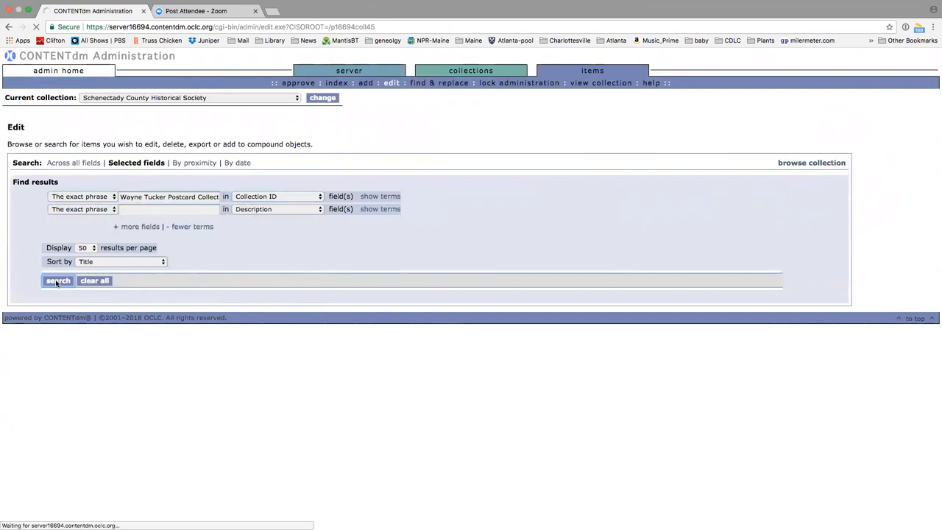
{"action": "left_click", "coordinate": [57, 280]}
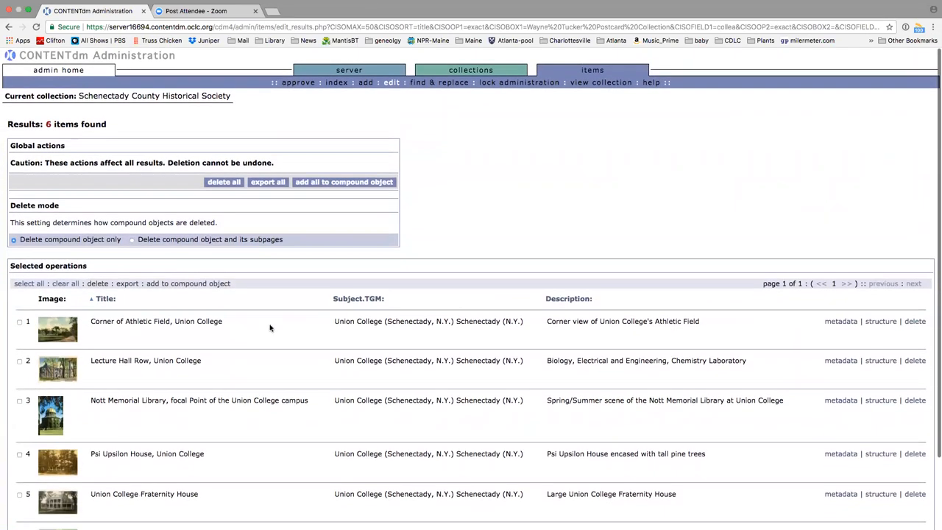
{"action": "scroll", "scroll_direction": "down", "scroll_amount": 3}
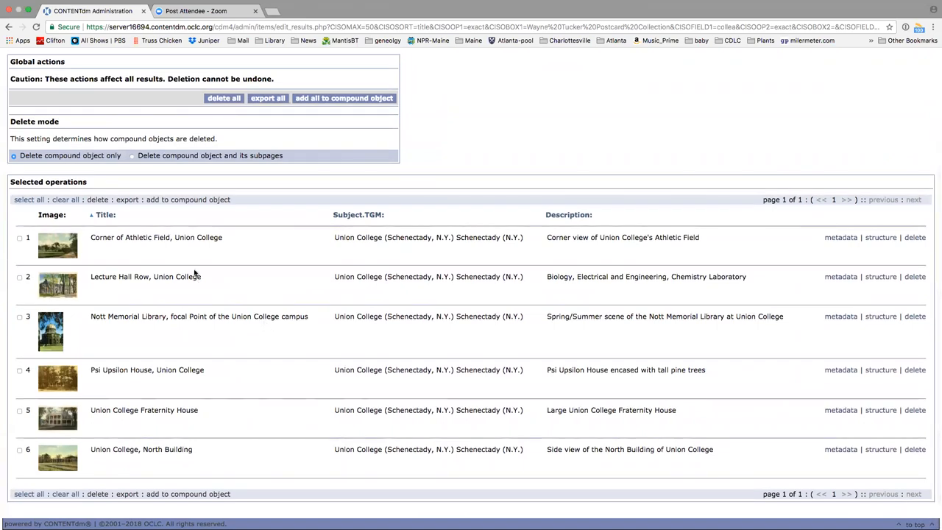
{"action": "mouse_move", "coordinate": [280, 272]}
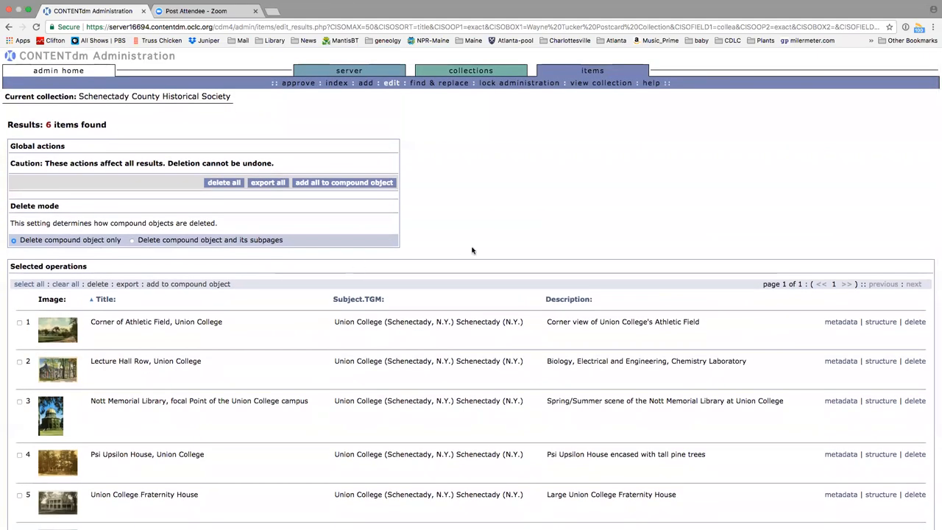
{"action": "scroll", "scroll_direction": "down", "scroll_amount": 3}
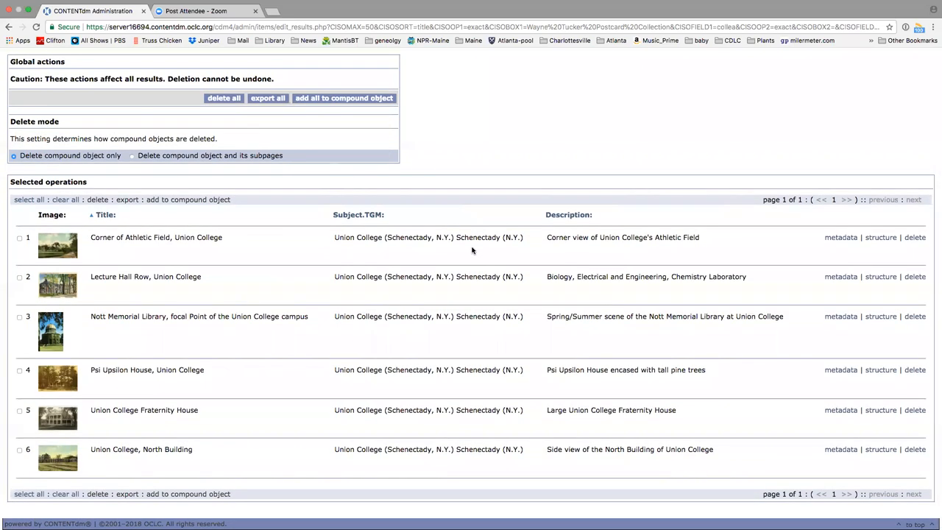
{"action": "mouse_move", "coordinate": [358, 334]}
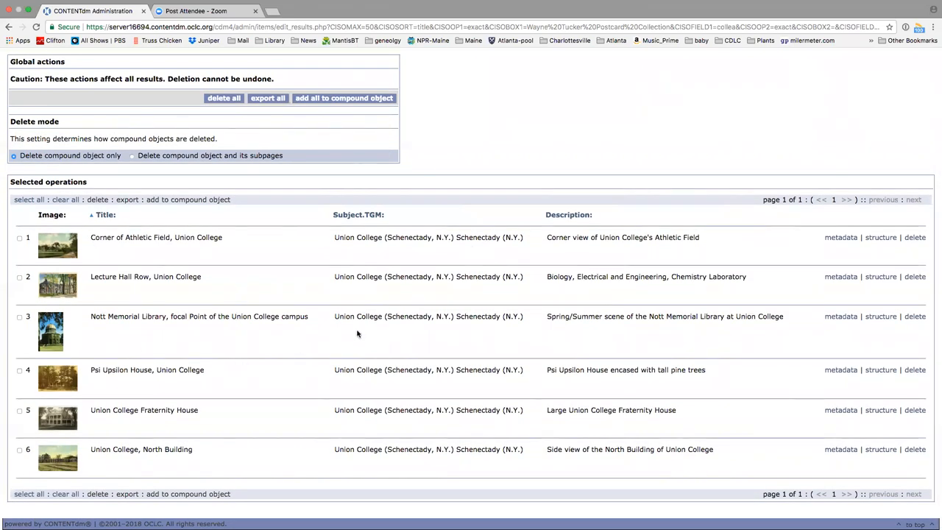
{"action": "mouse_move", "coordinate": [339, 418]}
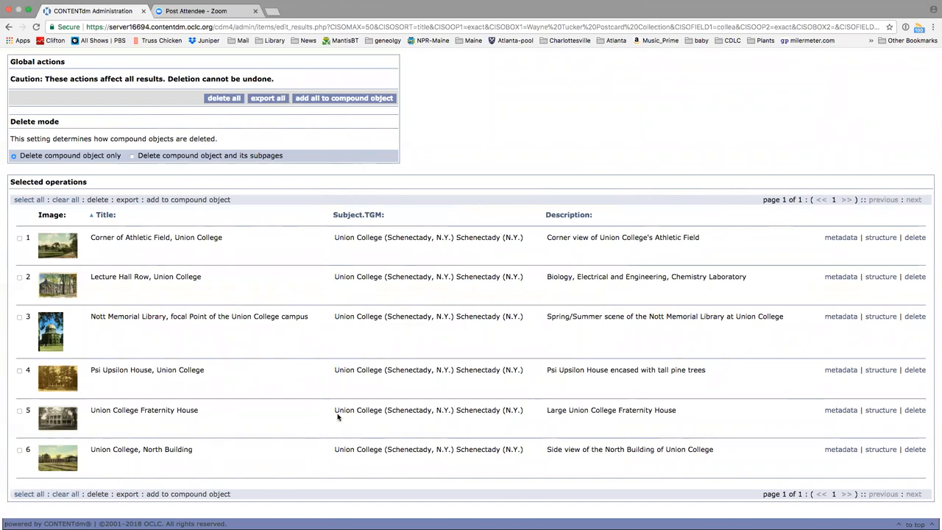
{"action": "mouse_move", "coordinate": [404, 431]}
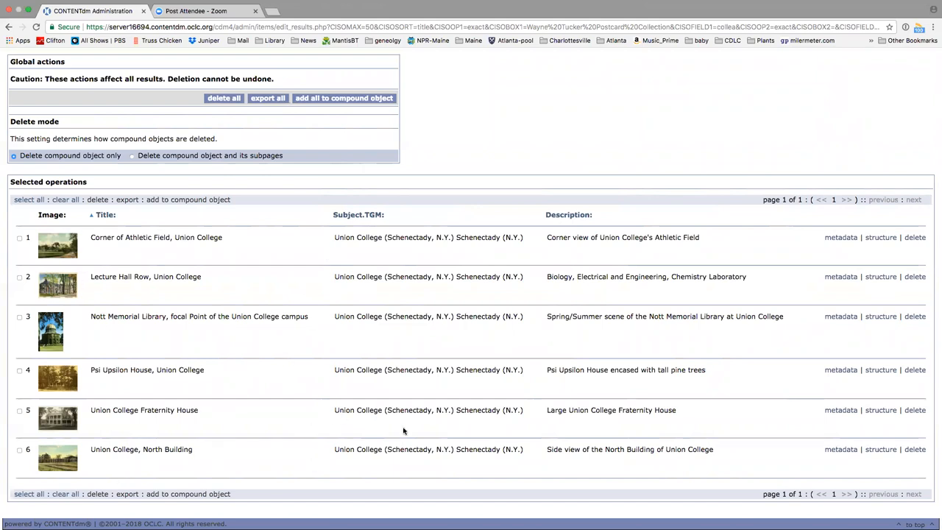
{"action": "mouse_move", "coordinate": [512, 439]}
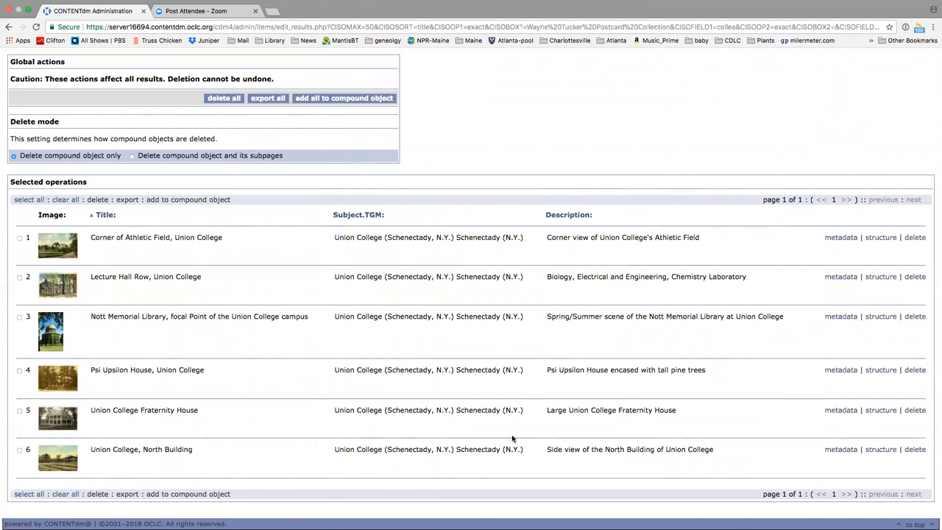
{"action": "mouse_move", "coordinate": [572, 352]}
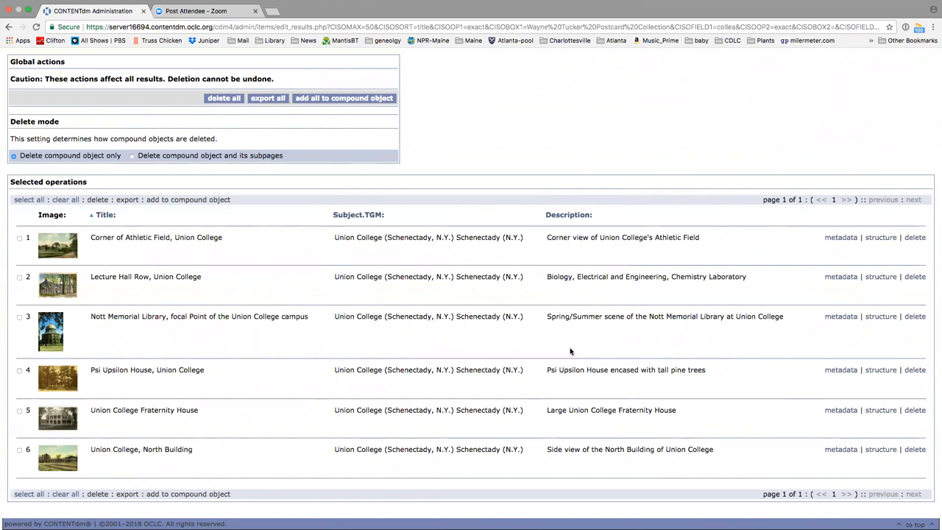
{"action": "scroll", "scroll_direction": "up", "scroll_amount": 3}
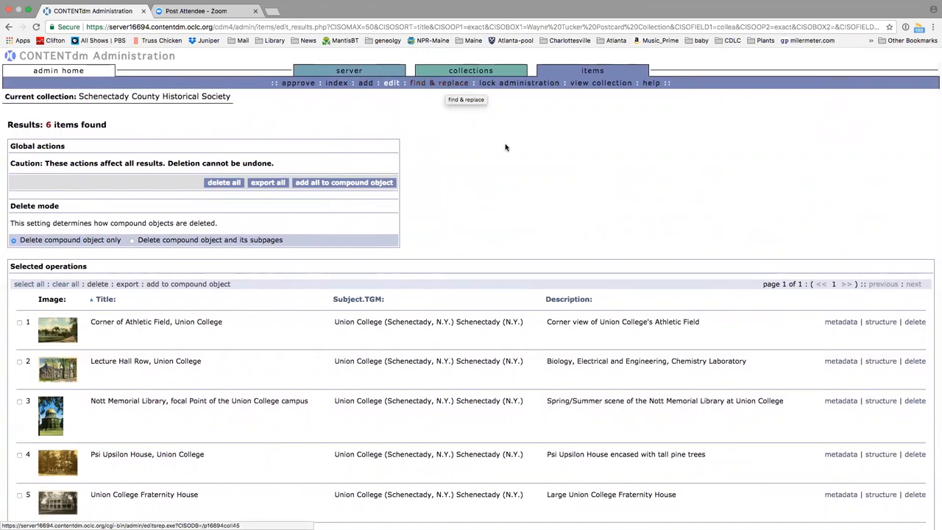
{"action": "mouse_move", "coordinate": [837, 326]}
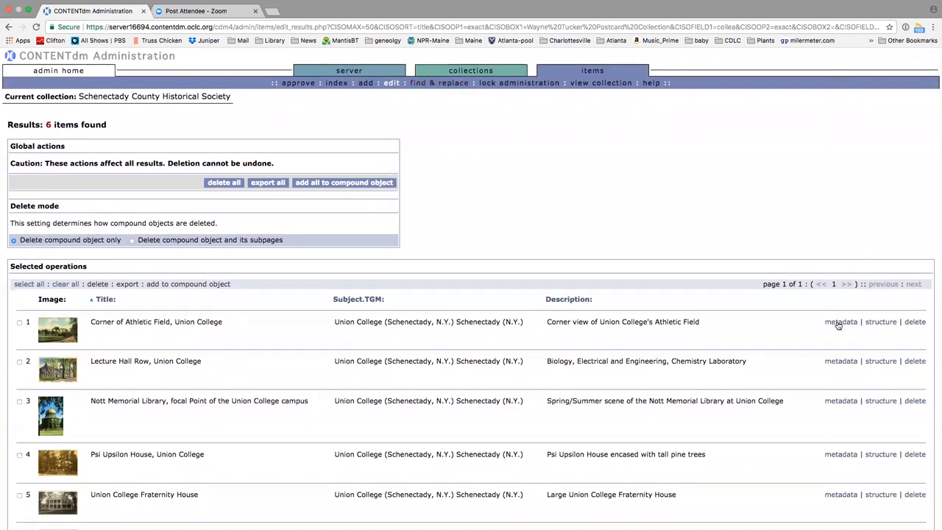
{"action": "left_click", "coordinate": [841, 320]}
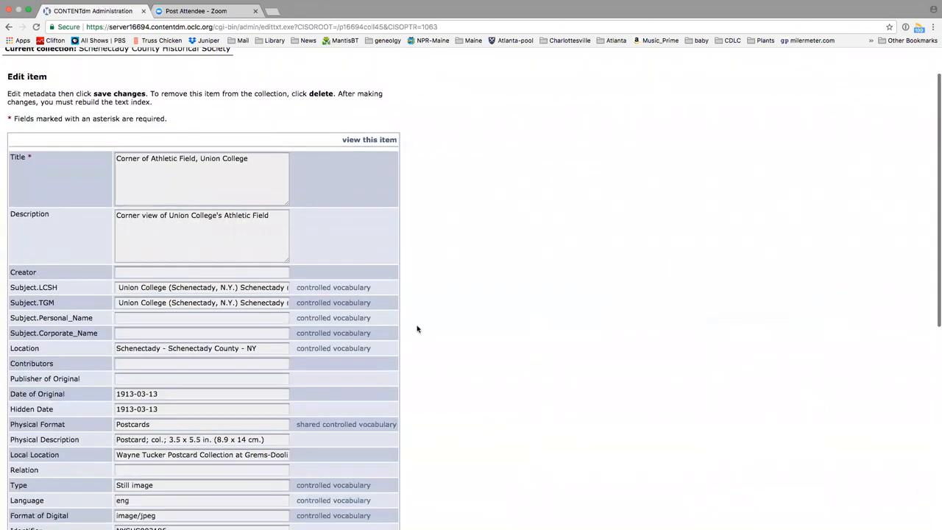
{"action": "scroll", "scroll_direction": "down", "scroll_amount": 3}
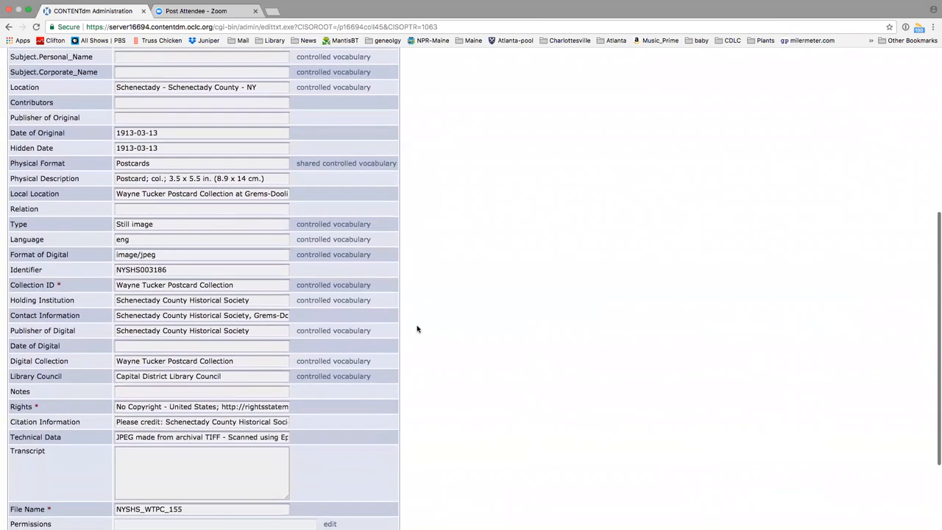
{"action": "scroll", "scroll_direction": "down", "scroll_amount": 3}
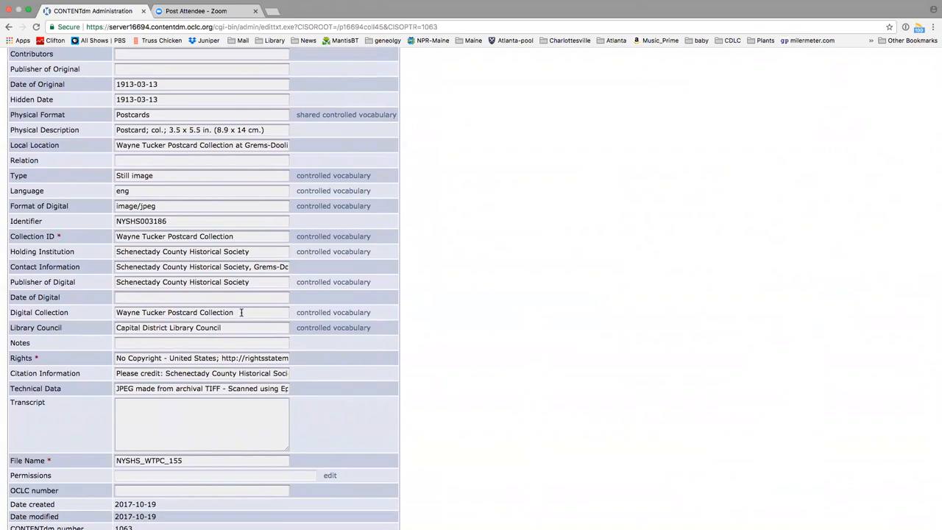
{"action": "mouse_move", "coordinate": [92, 239]}
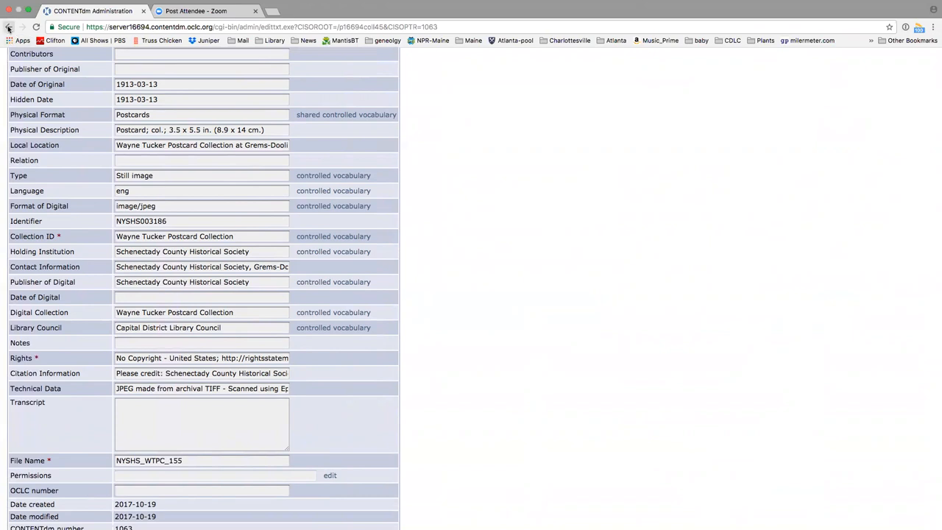
{"action": "left_click", "coordinate": [9, 27]}
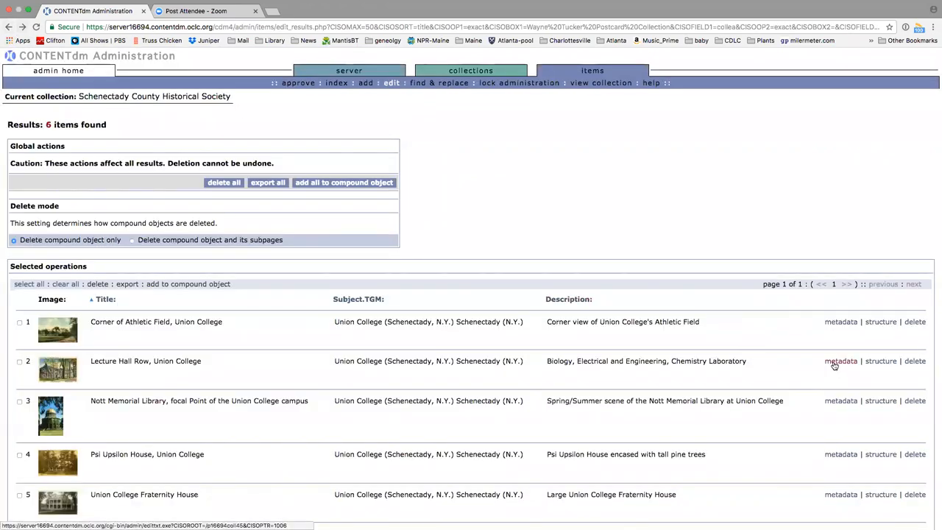
{"action": "left_click", "coordinate": [840, 361]}
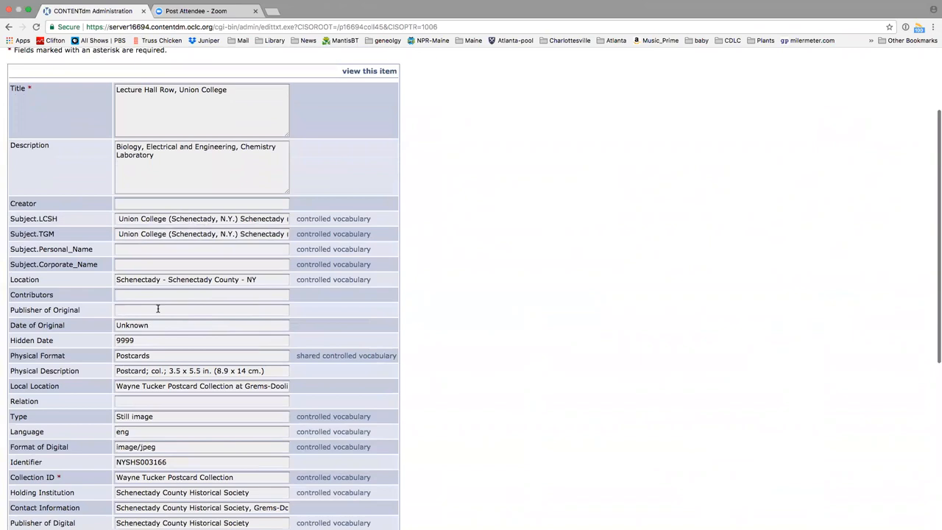
{"action": "scroll", "scroll_direction": "down", "scroll_amount": 3}
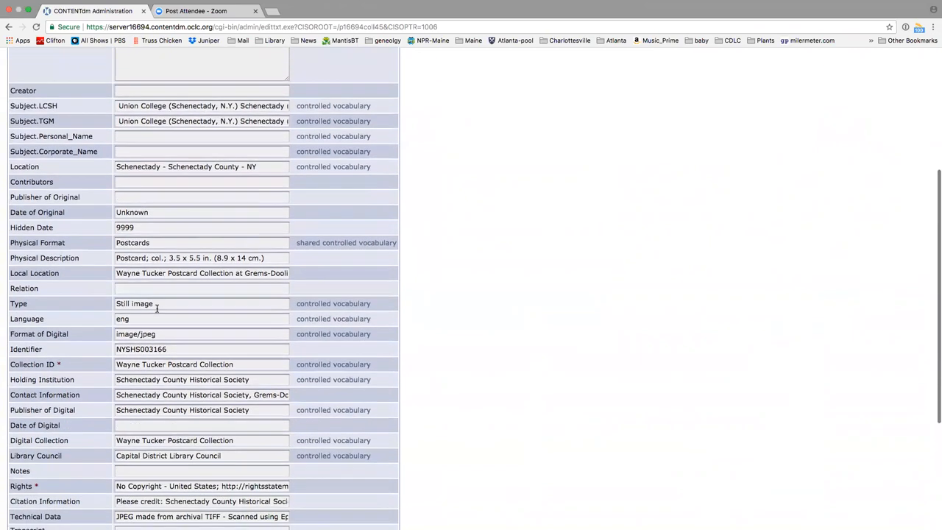
{"action": "scroll", "scroll_direction": "down", "scroll_amount": 3}
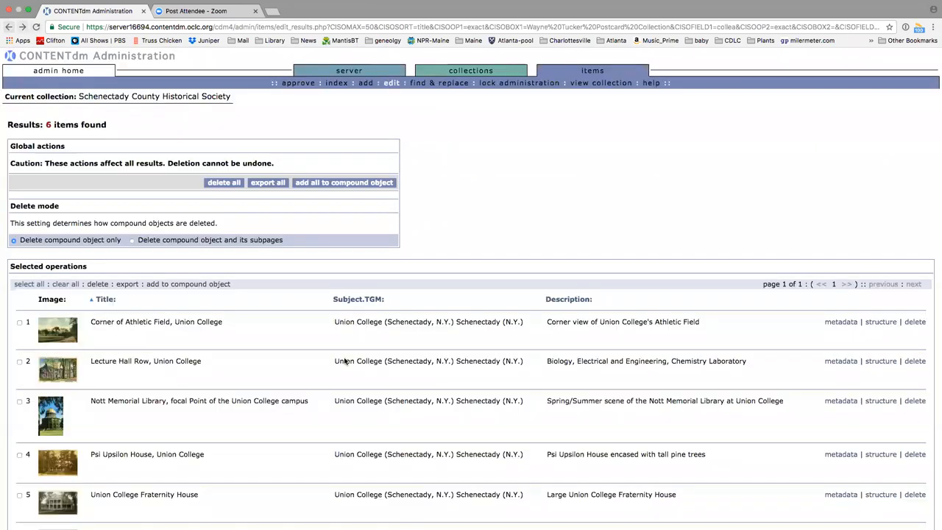
{"action": "scroll", "scroll_direction": "down", "scroll_amount": 3}
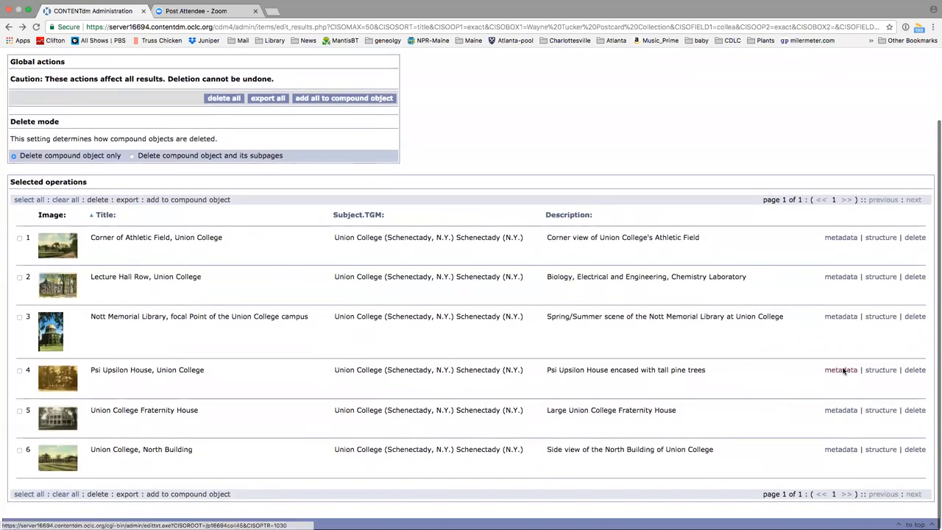
{"action": "mouse_move", "coordinate": [734, 362]}
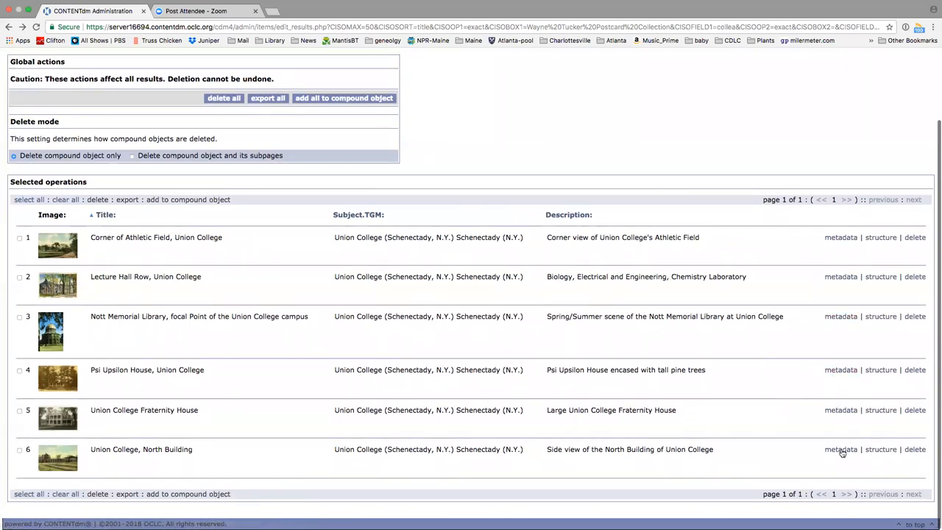
{"action": "mouse_move", "coordinate": [795, 455]}
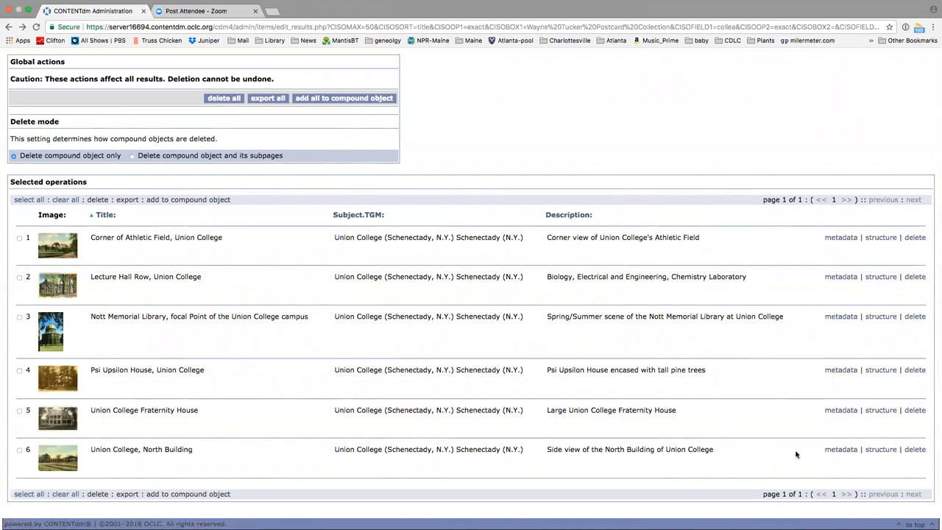
{"action": "mouse_move", "coordinate": [792, 416]}
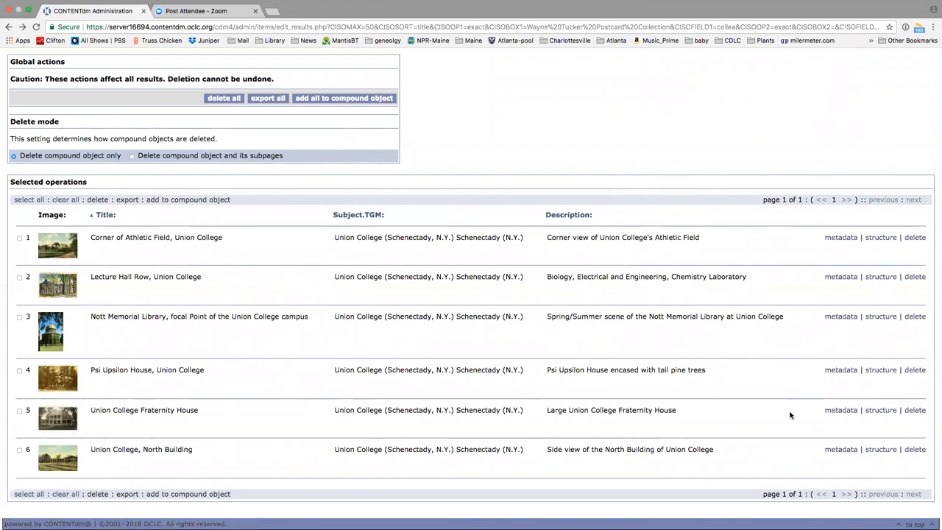
{"action": "scroll", "scroll_direction": "up", "scroll_amount": 3}
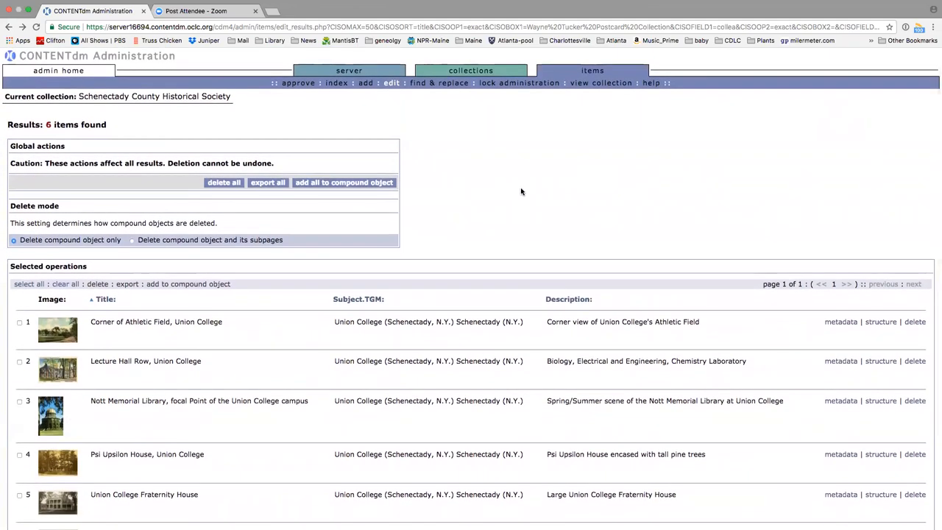
{"action": "scroll", "scroll_direction": "down", "scroll_amount": 3}
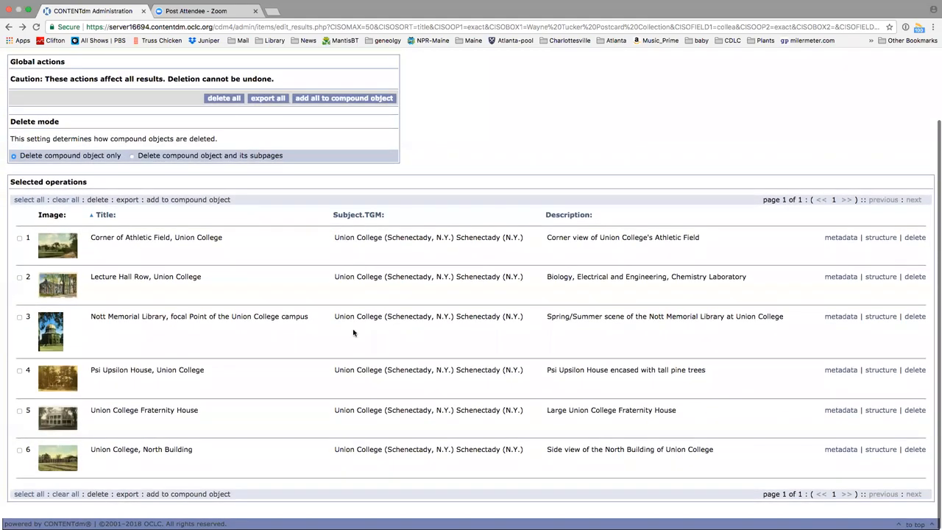
{"action": "scroll", "scroll_direction": "up", "scroll_amount": 3}
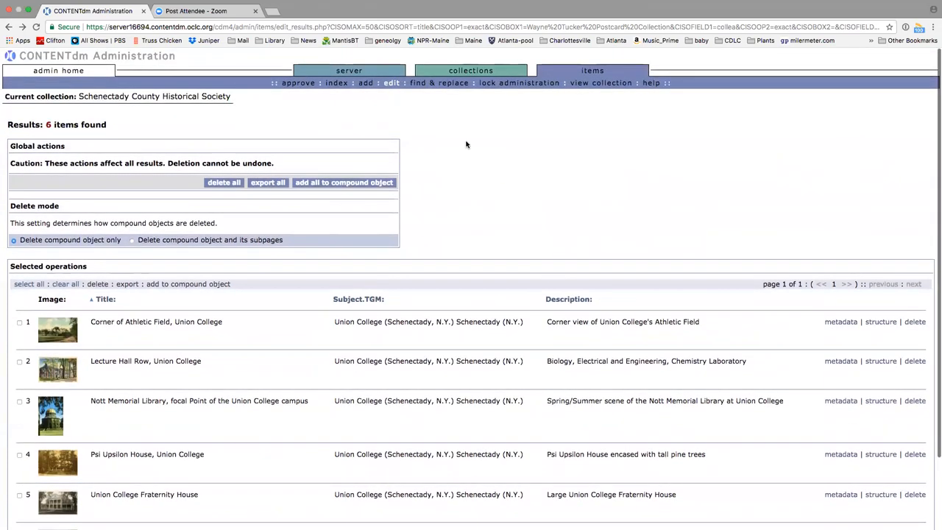